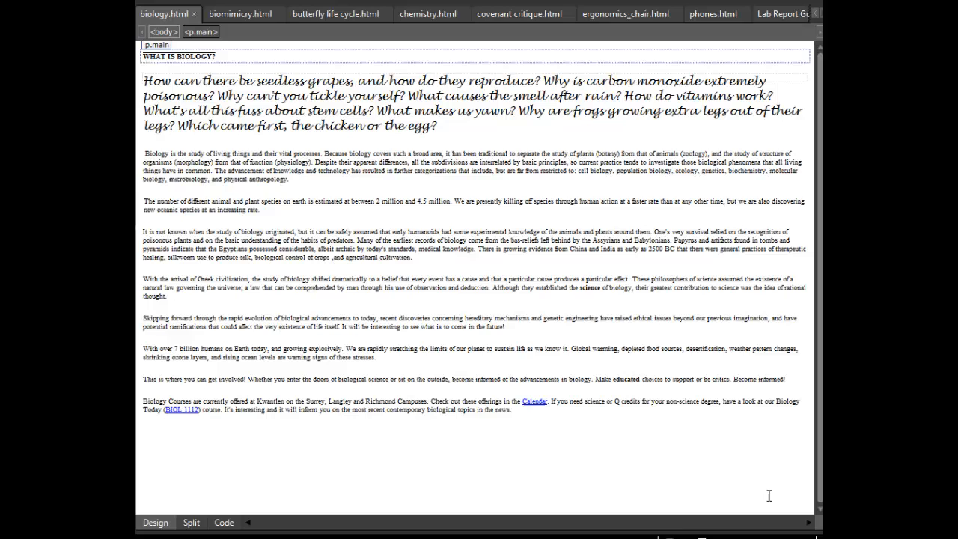
mouse_move(545, 477)
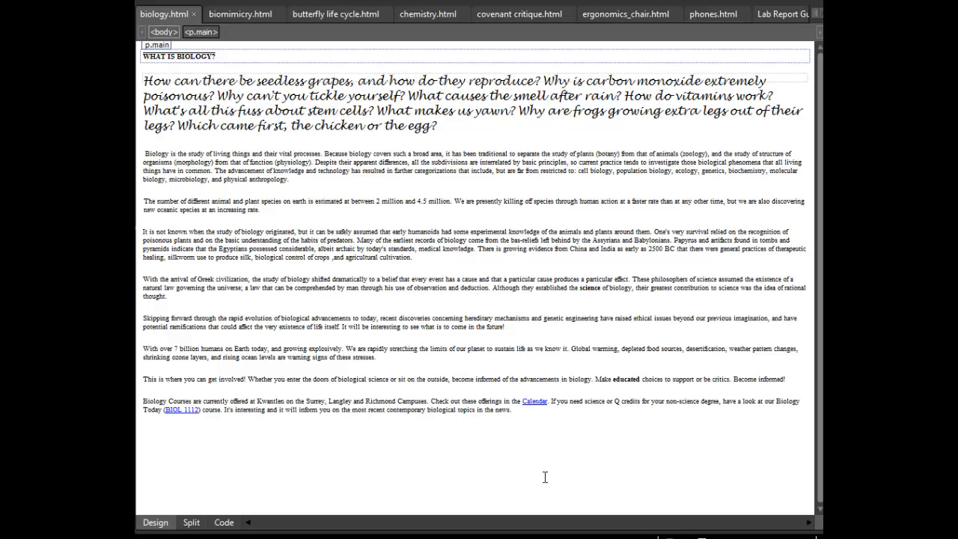
mouse_move(535, 468)
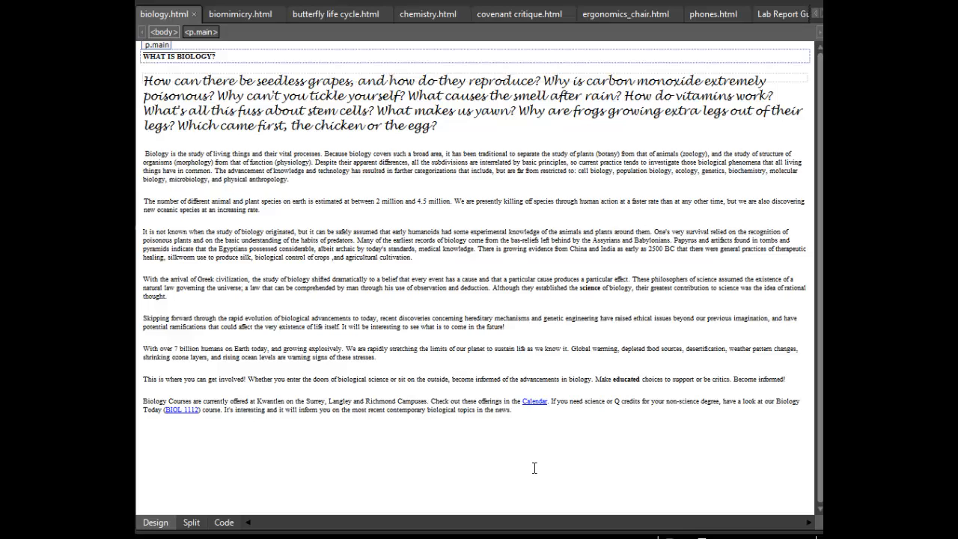
mouse_move(418, 384)
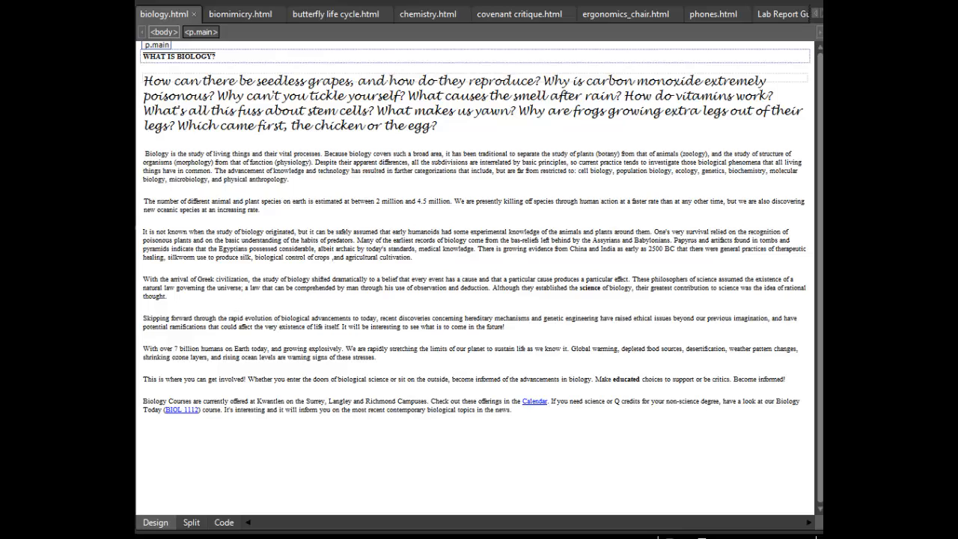
Read biology.html's source in Code view to the bottom, then switch to biomimicry.html.
click(223, 522)
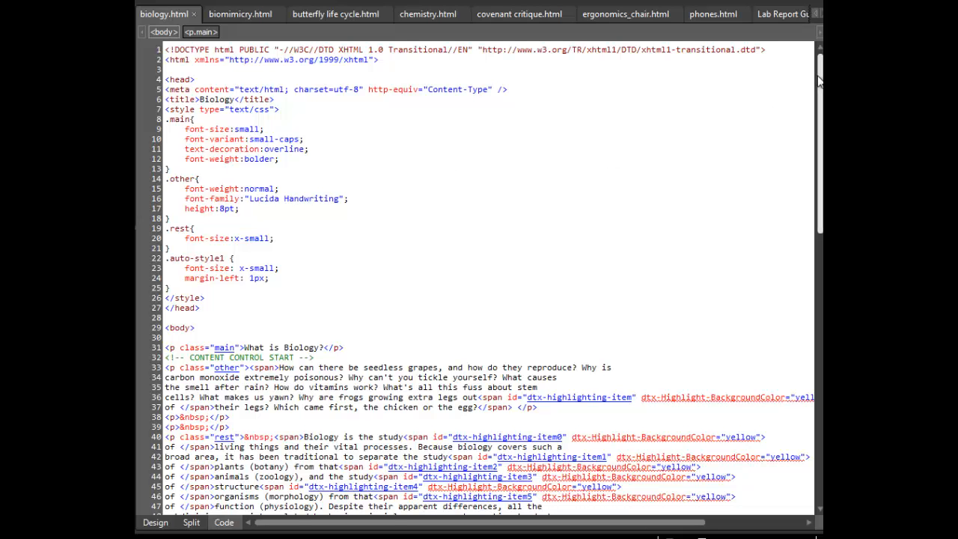
scroll(down, 3)
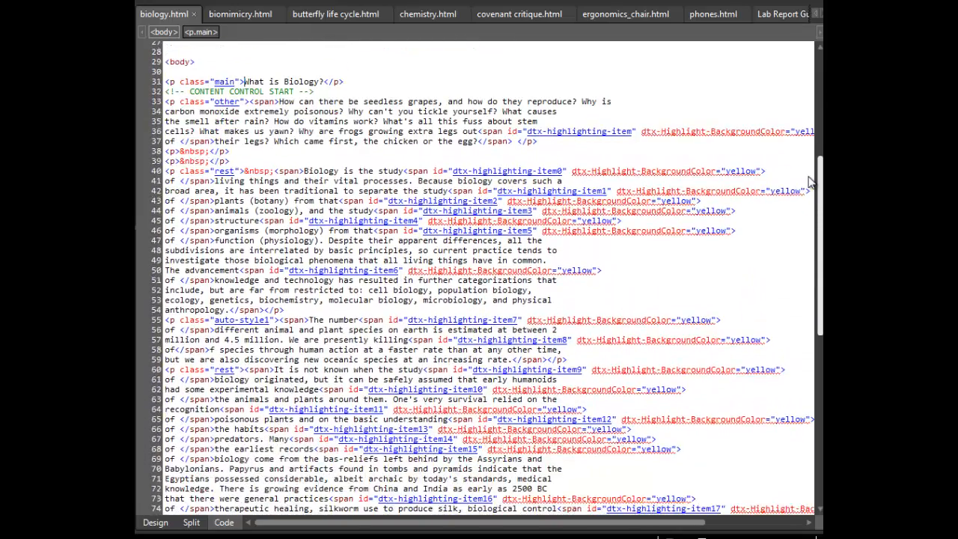
scroll(down, 3)
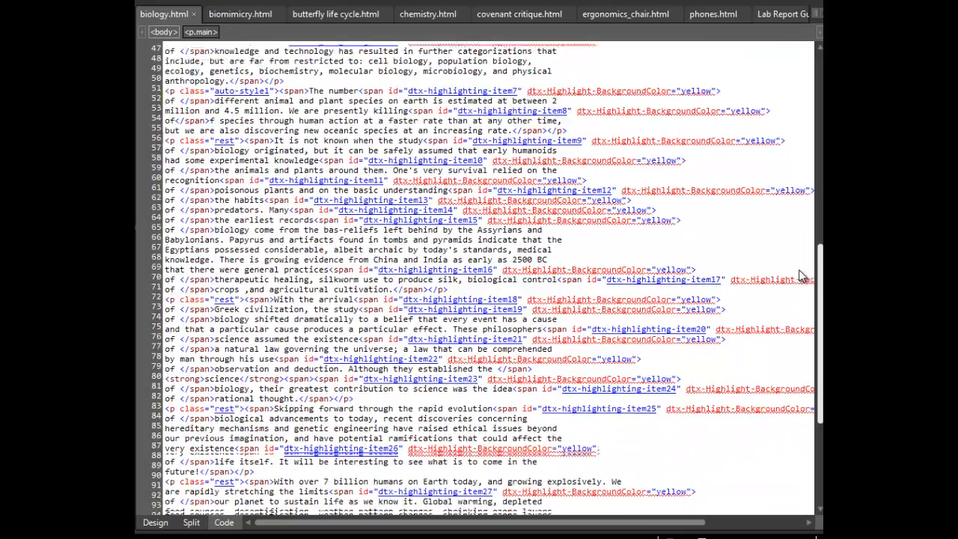
scroll(down, 3)
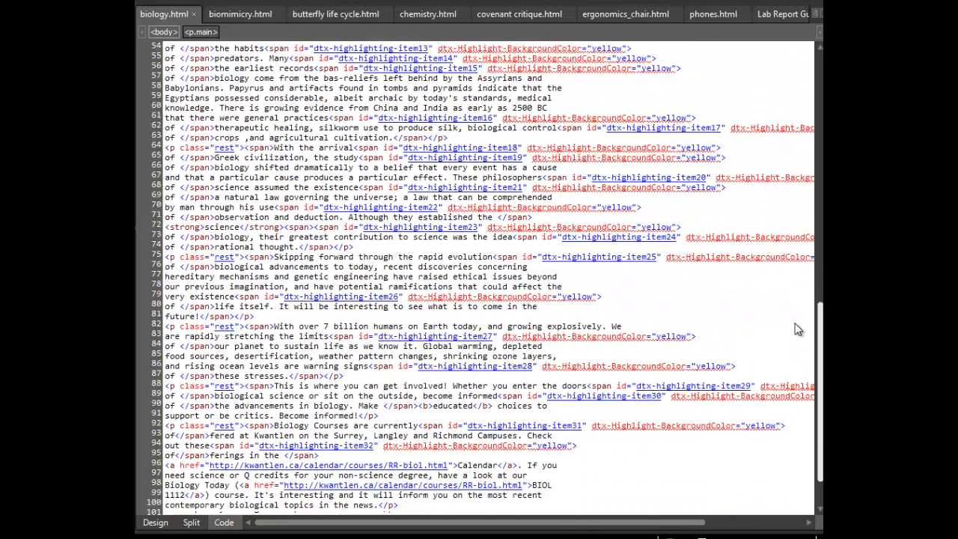
scroll(down, 3)
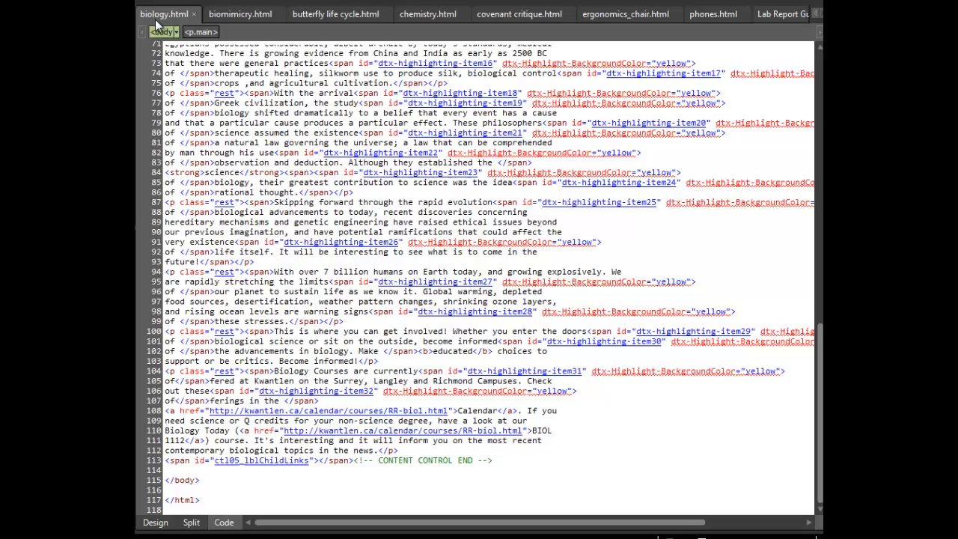
click(239, 14)
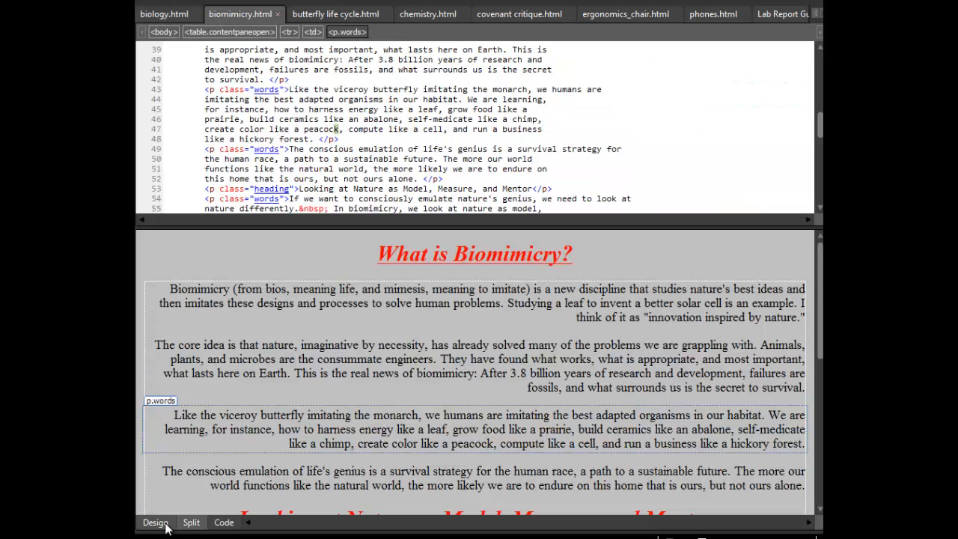
View biomimicry.html in Design, then Code, then switch to butterfly life cycle.html.
click(154, 522)
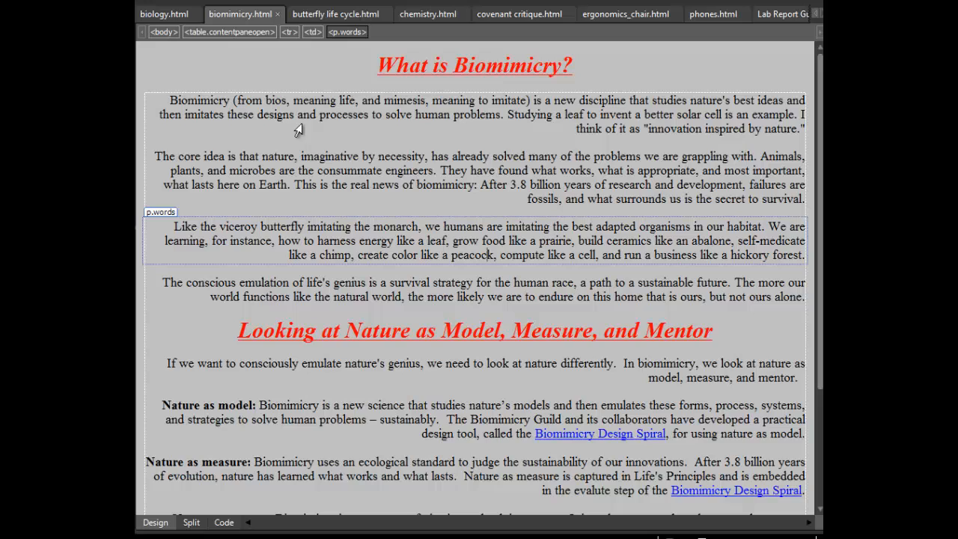
mouse_move(688, 194)
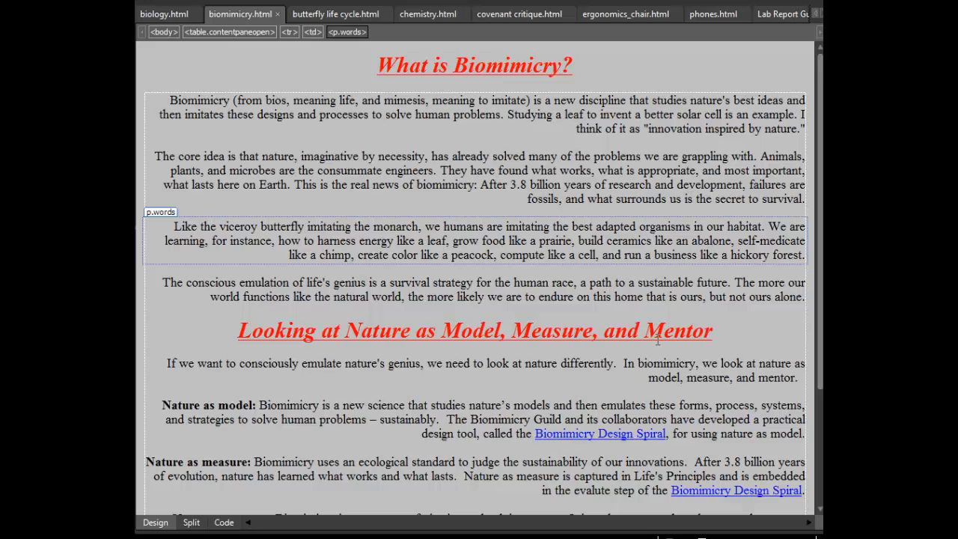
mouse_move(425, 204)
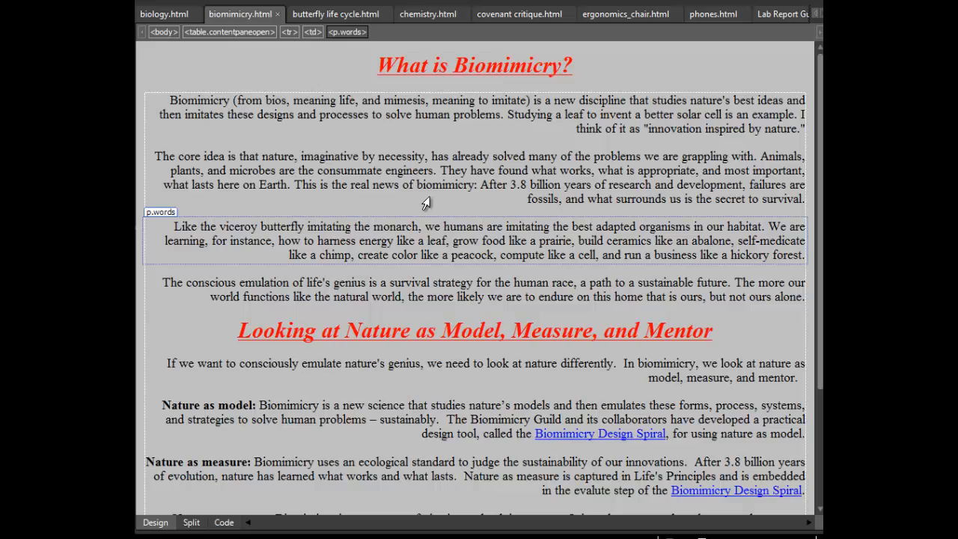
click(310, 31)
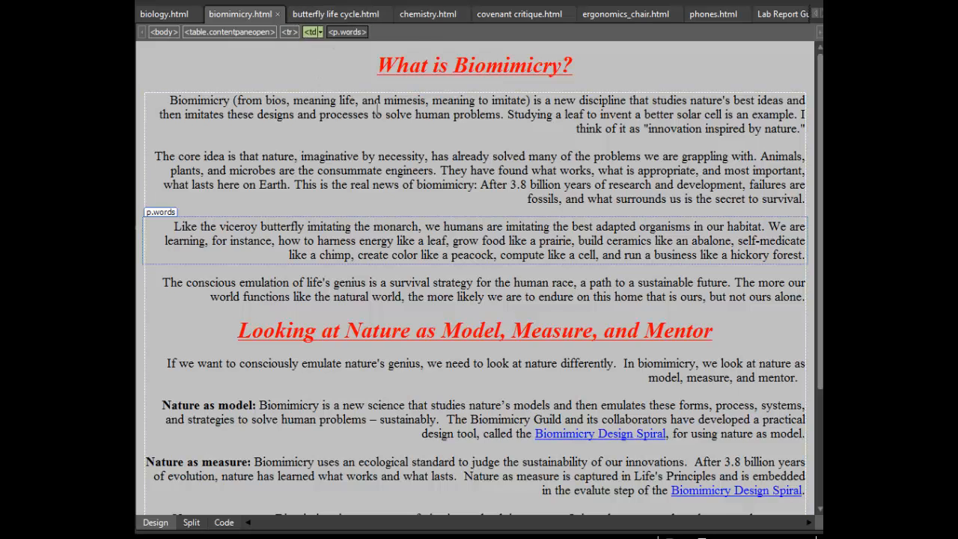
click(223, 521)
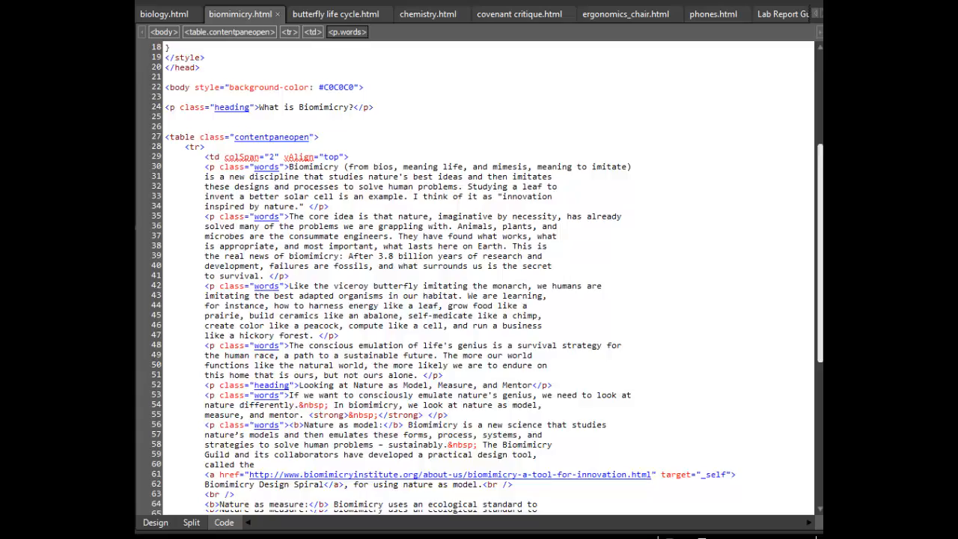
scroll(down, 3)
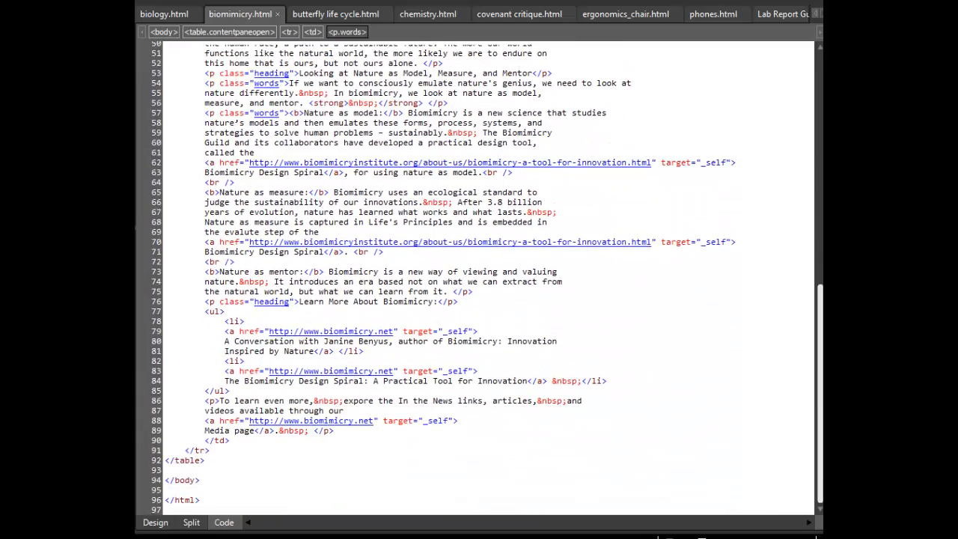
click(336, 13)
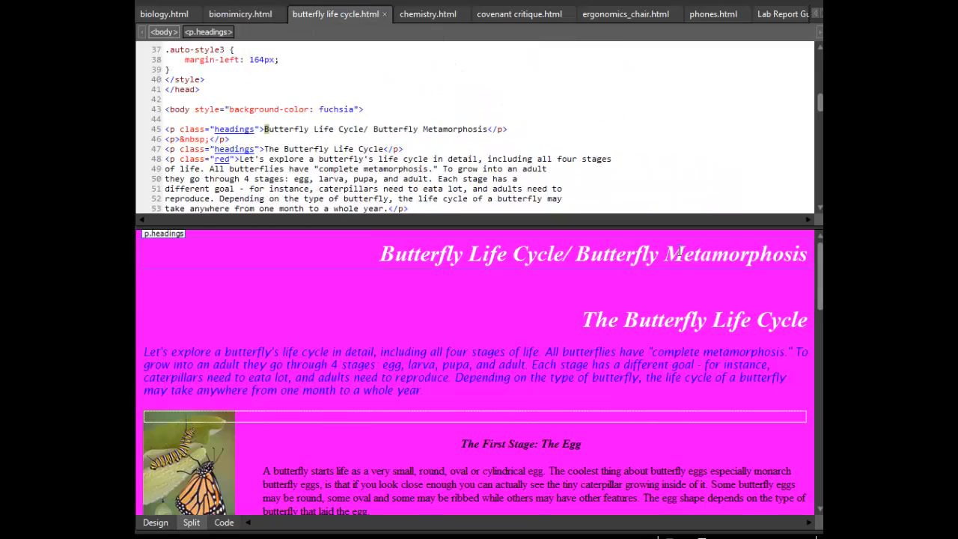
Check butterfly life cycle.html's code, scroll its Design view, then switch to chemistry.html.
click(223, 522)
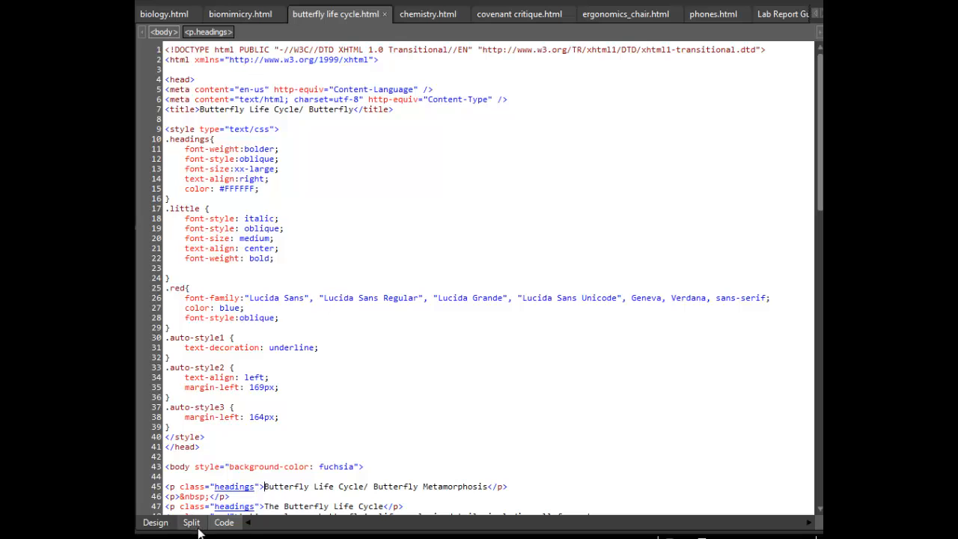
click(191, 522)
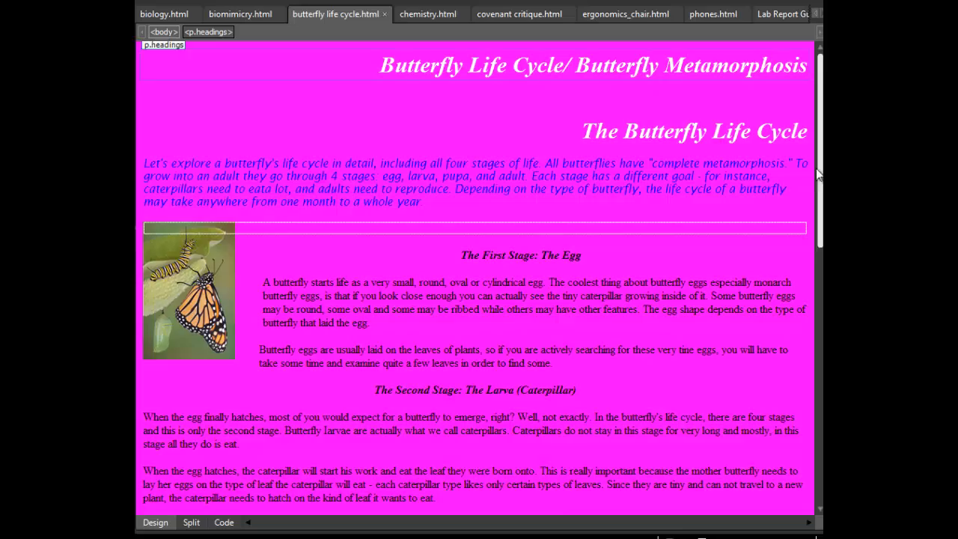
scroll(down, 3)
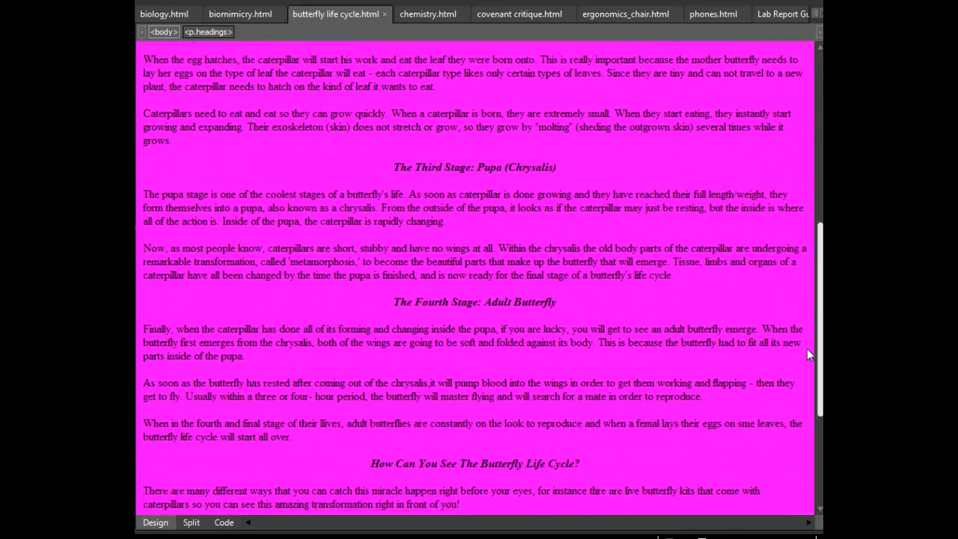
scroll(down, 3)
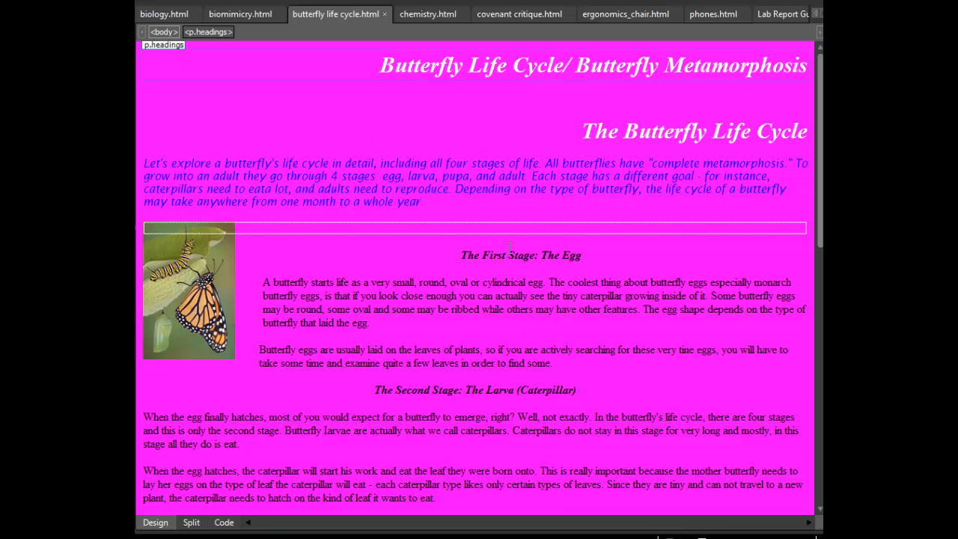
click(429, 14)
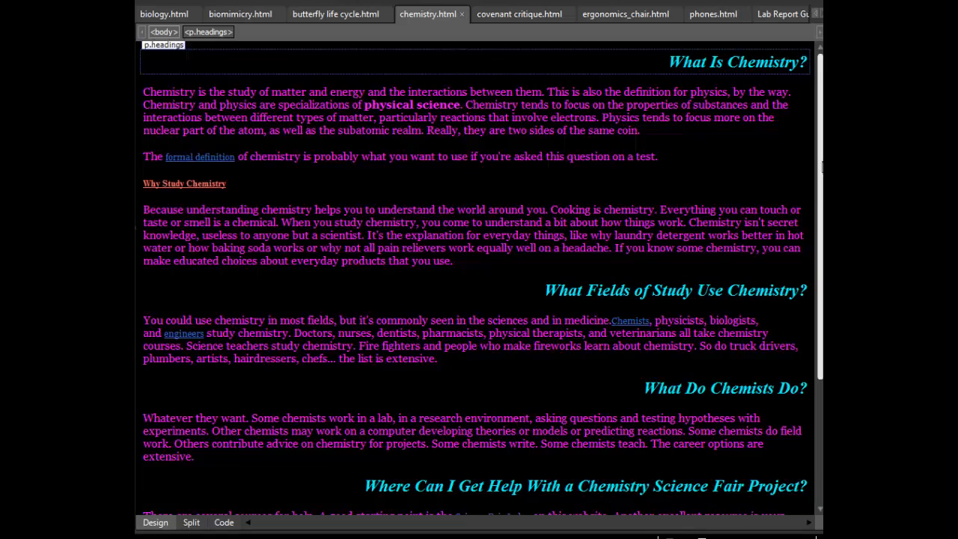
Scroll chemistry.html's cyan headings and style code, then switch to covenant critique.html.
scroll(down, 3)
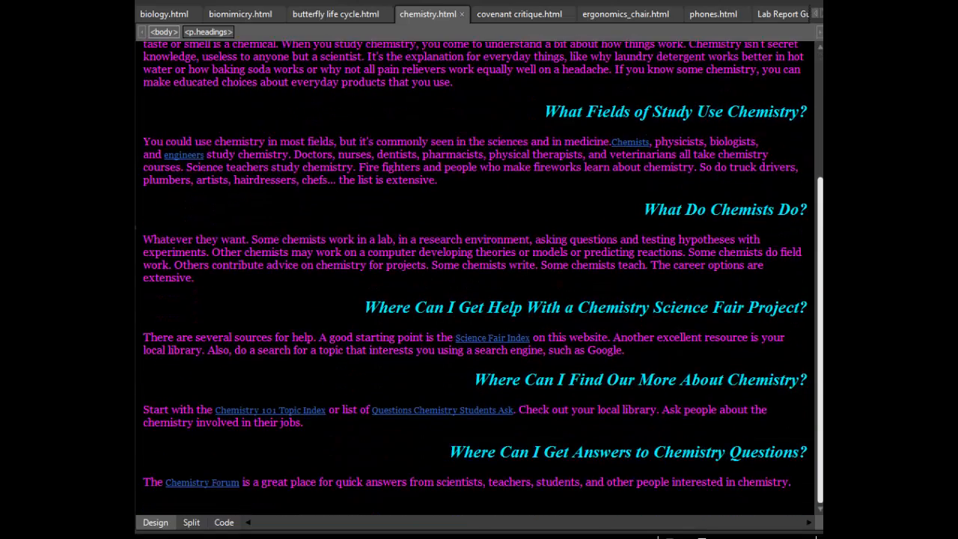
scroll(up, 3)
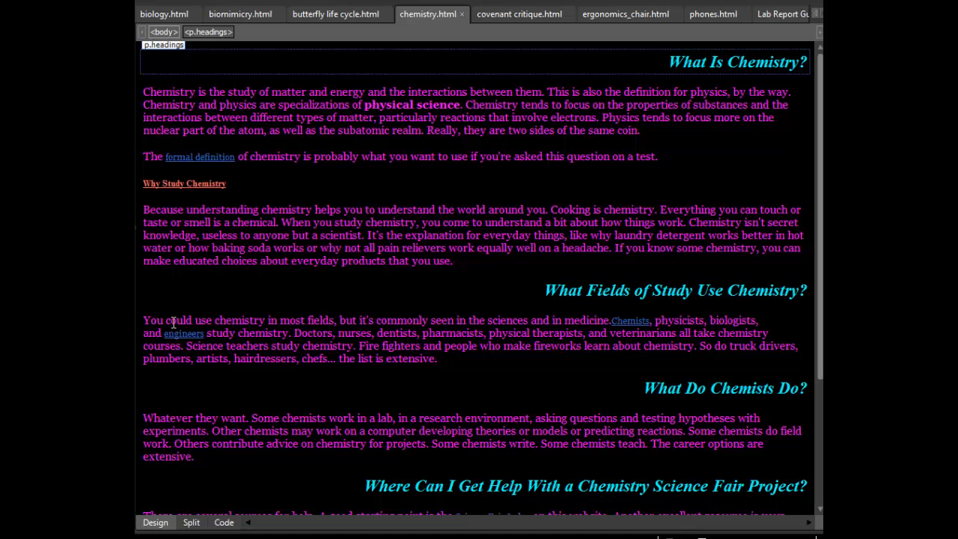
click(223, 521)
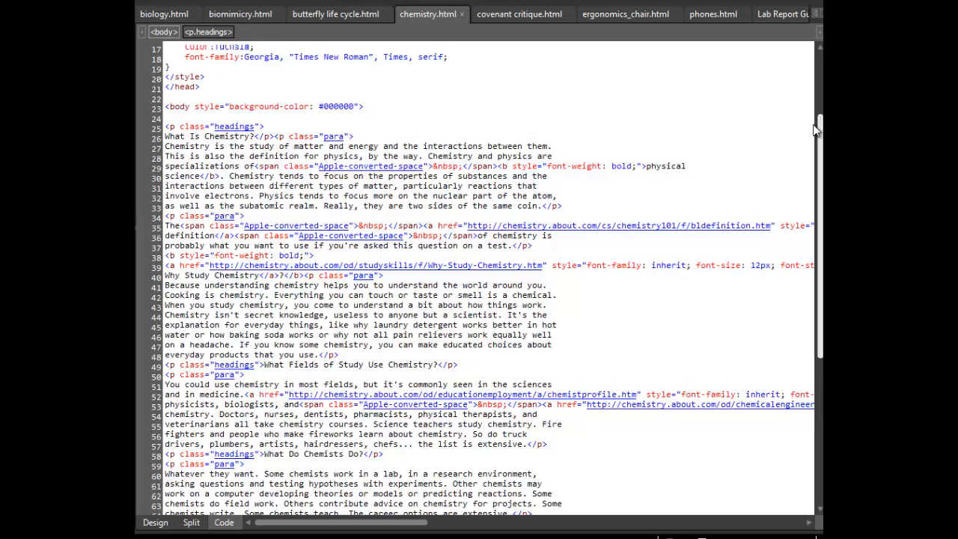
scroll(up, 3)
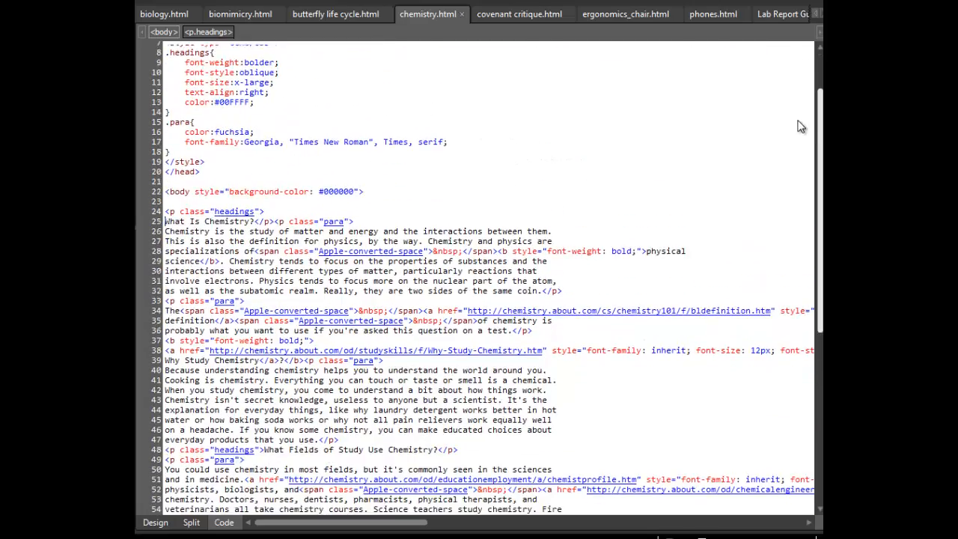
scroll(down, 3)
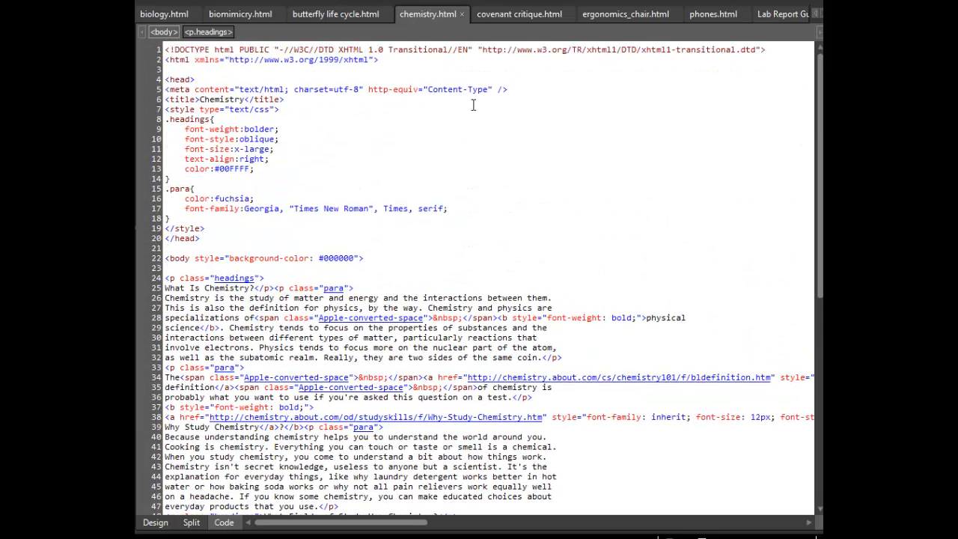
click(519, 13)
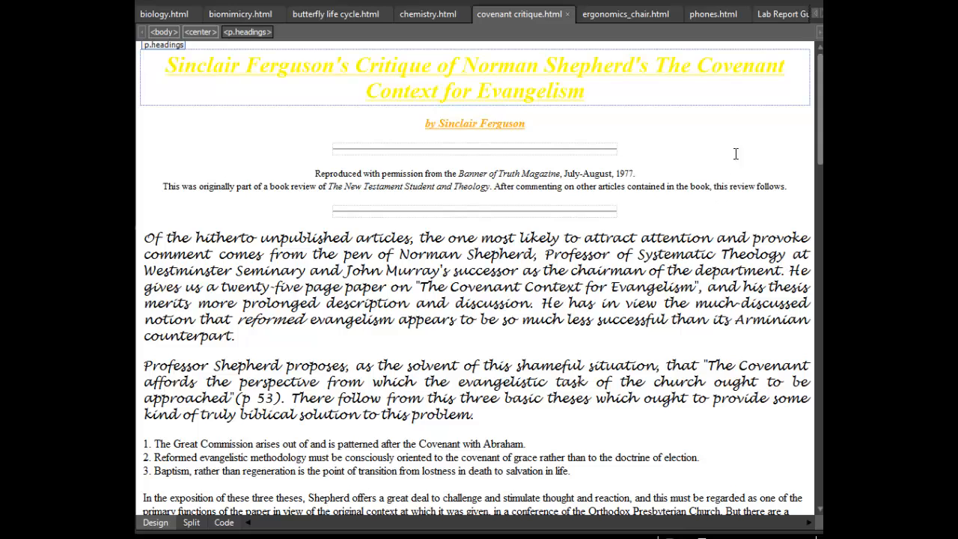
Scroll covenant critique.html down to the BACK link, then switch to ergonomics_chair.html.
scroll(down, 3)
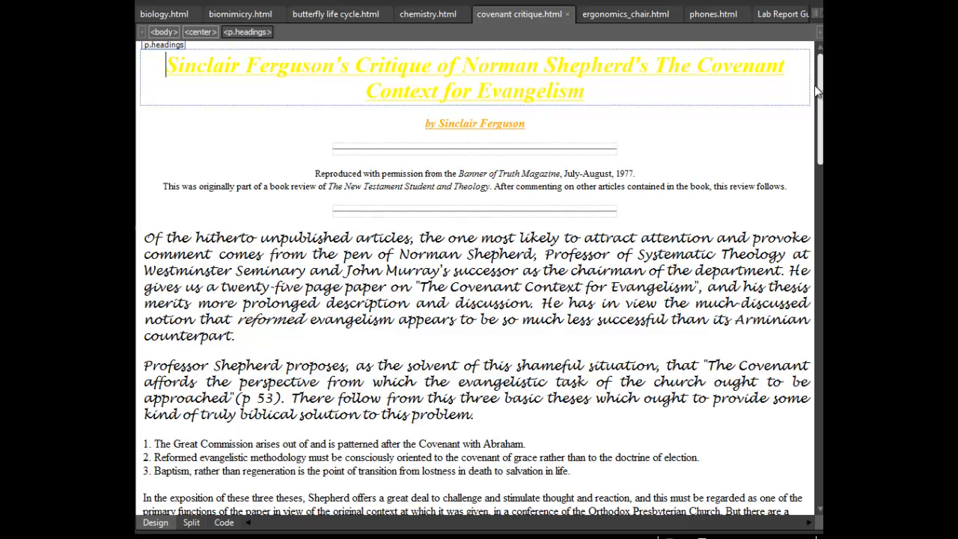
scroll(down, 3)
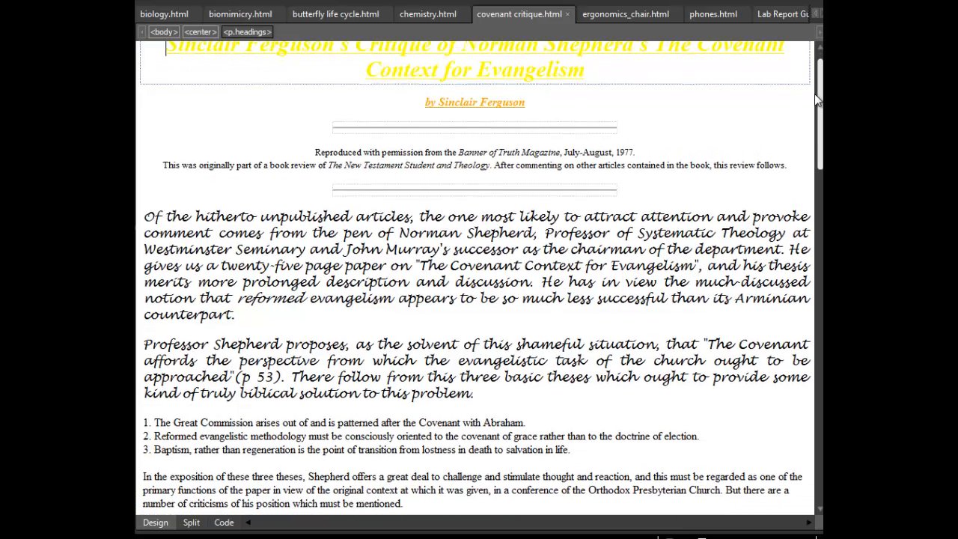
scroll(down, 3)
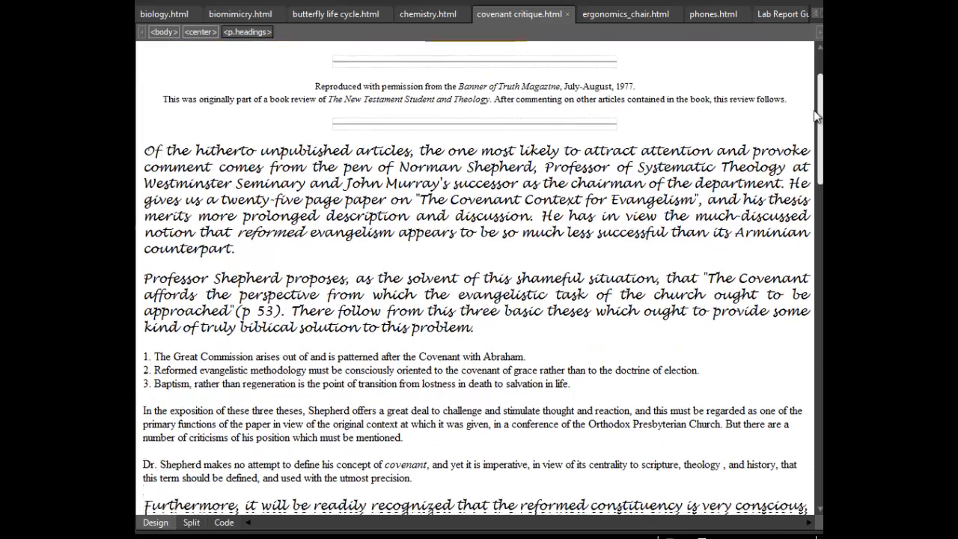
scroll(down, 3)
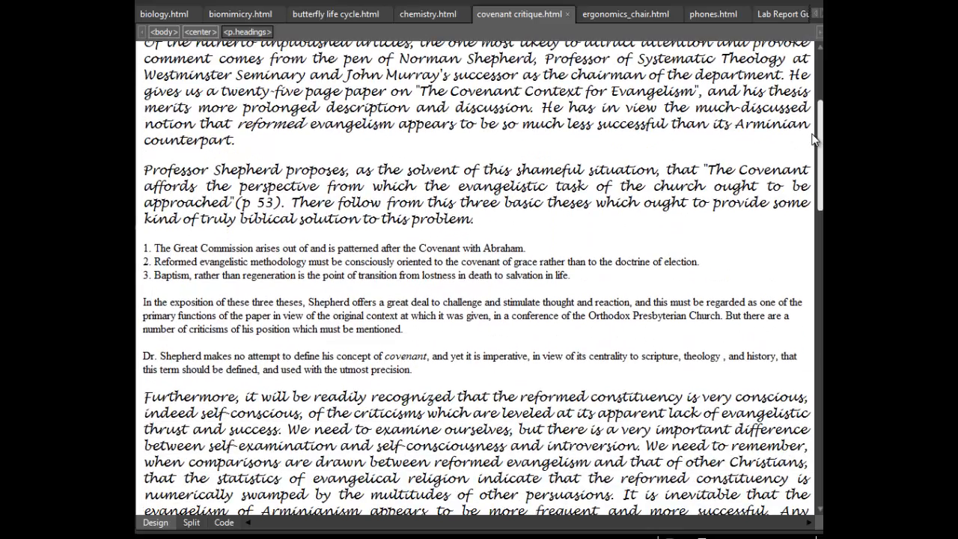
scroll(down, 3)
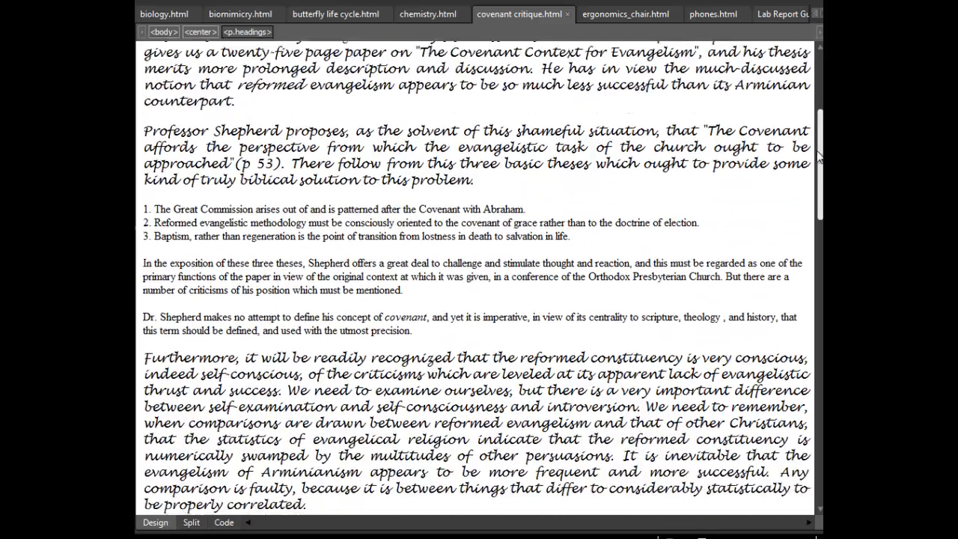
scroll(down, 3)
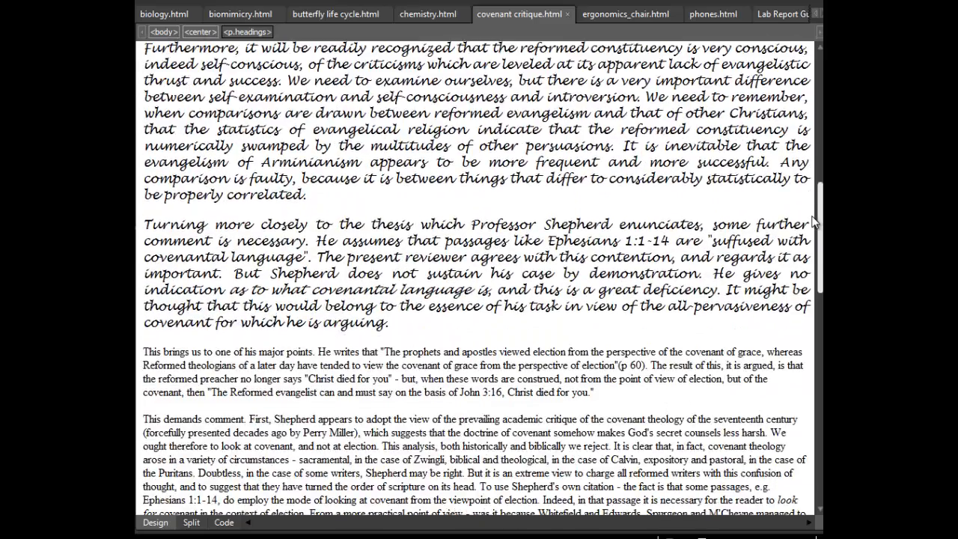
scroll(down, 3)
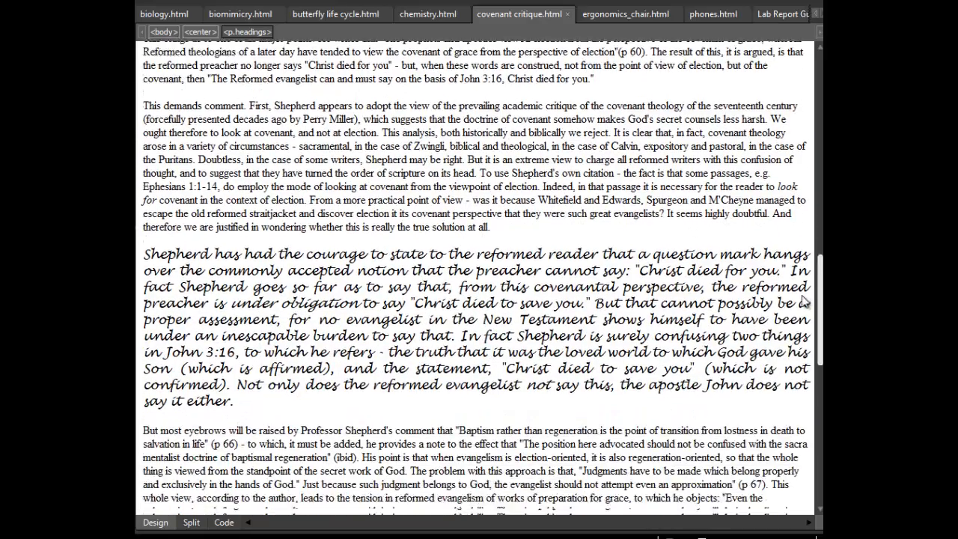
scroll(down, 3)
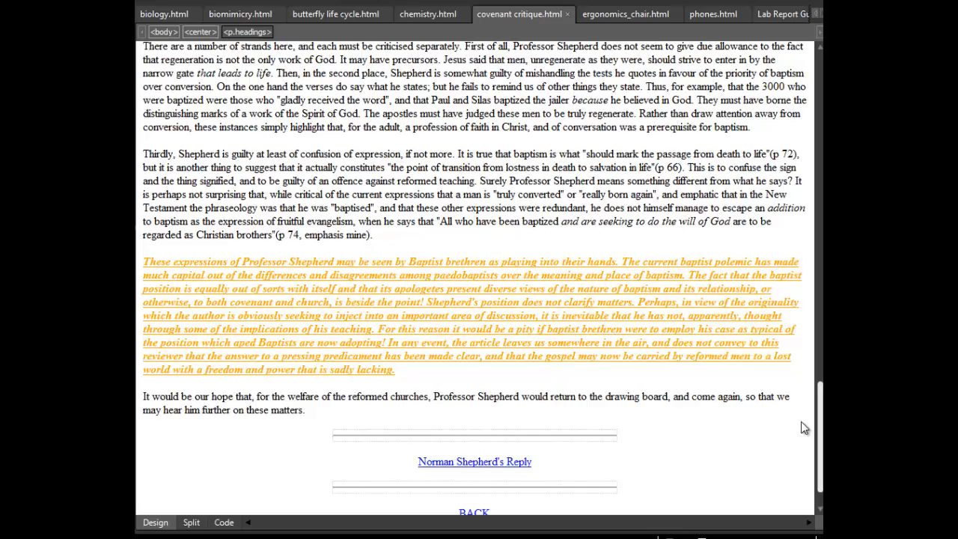
scroll(down, 3)
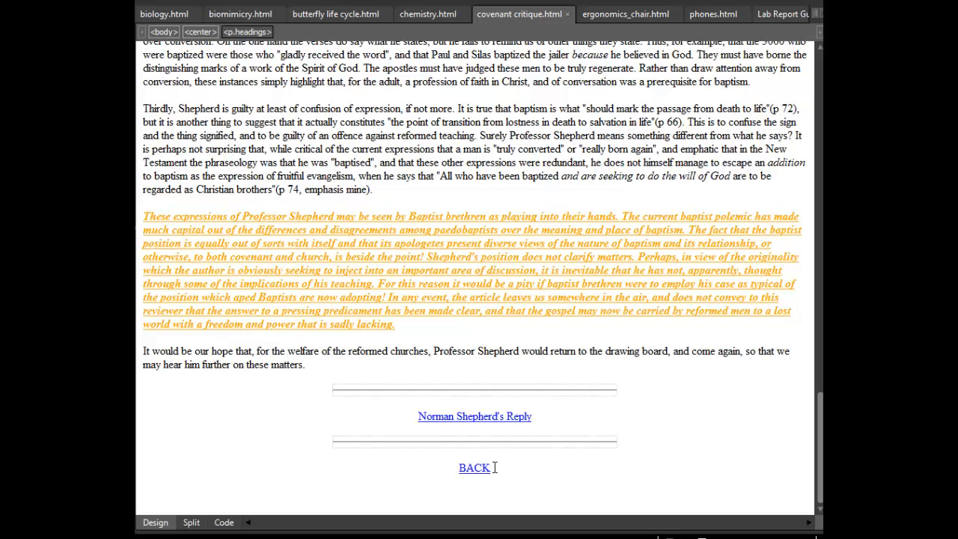
mouse_move(584, 42)
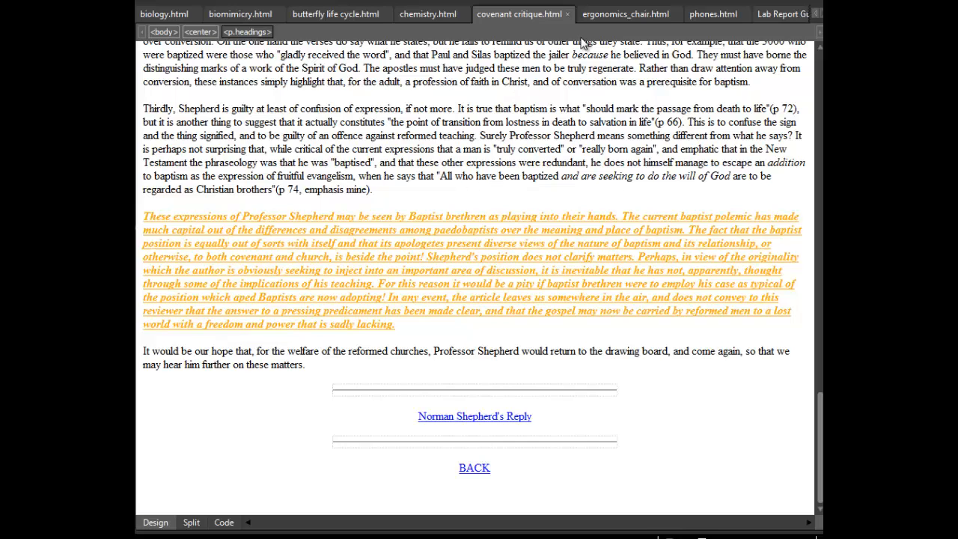
click(627, 14)
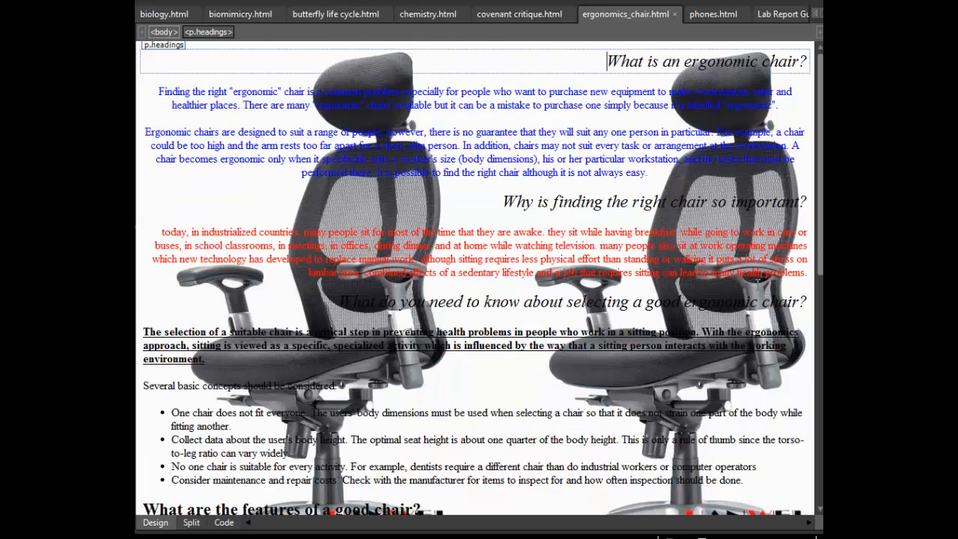
Scroll through the chair images and colored paragraphs, then switch to phones.html.
scroll(down, 3)
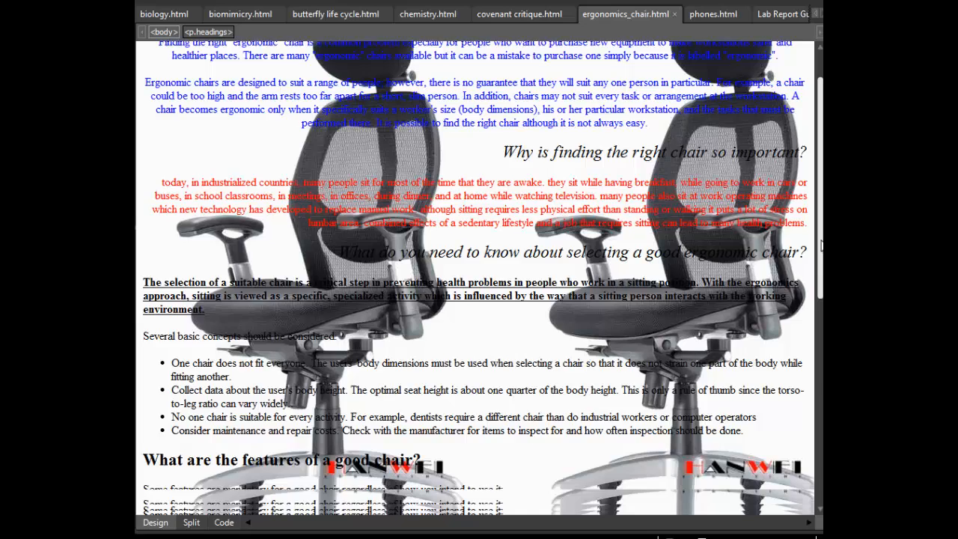
scroll(down, 3)
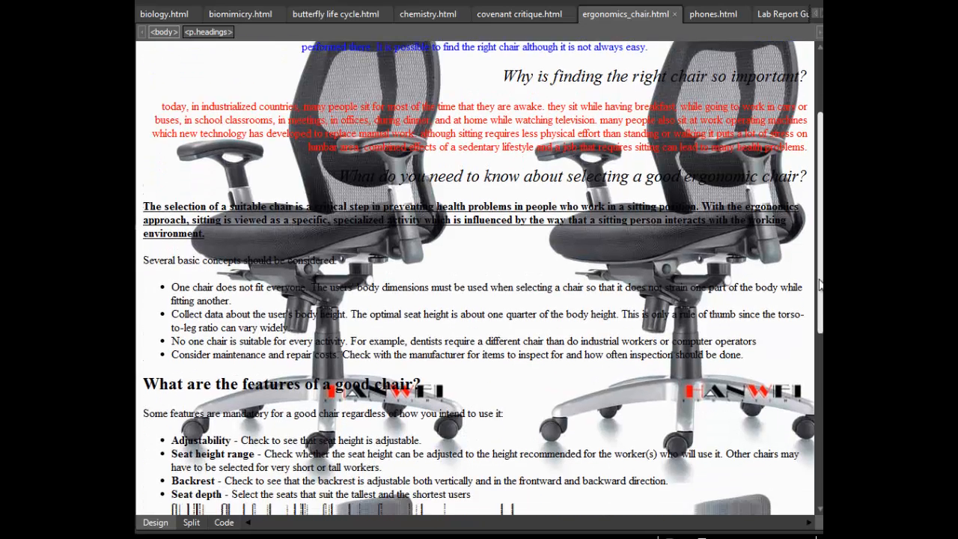
scroll(down, 3)
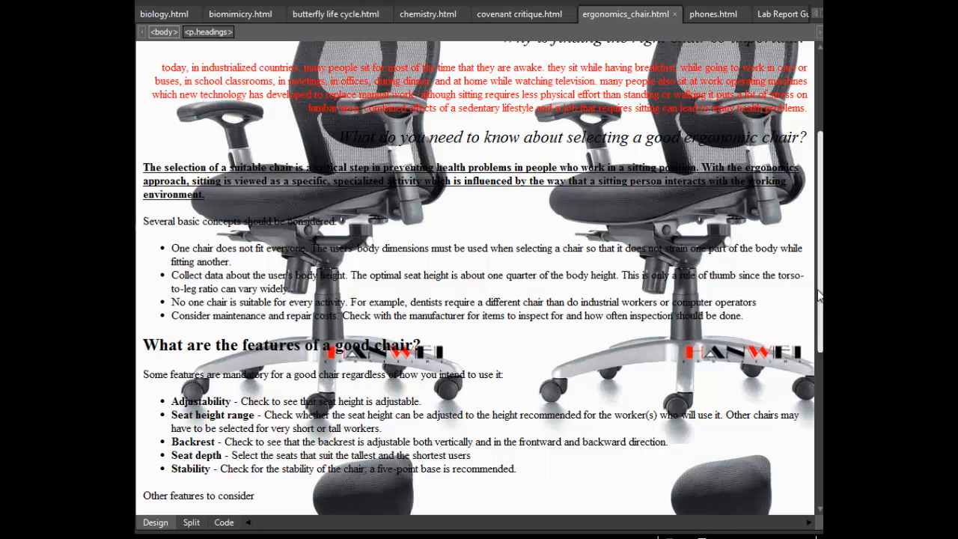
scroll(down, 3)
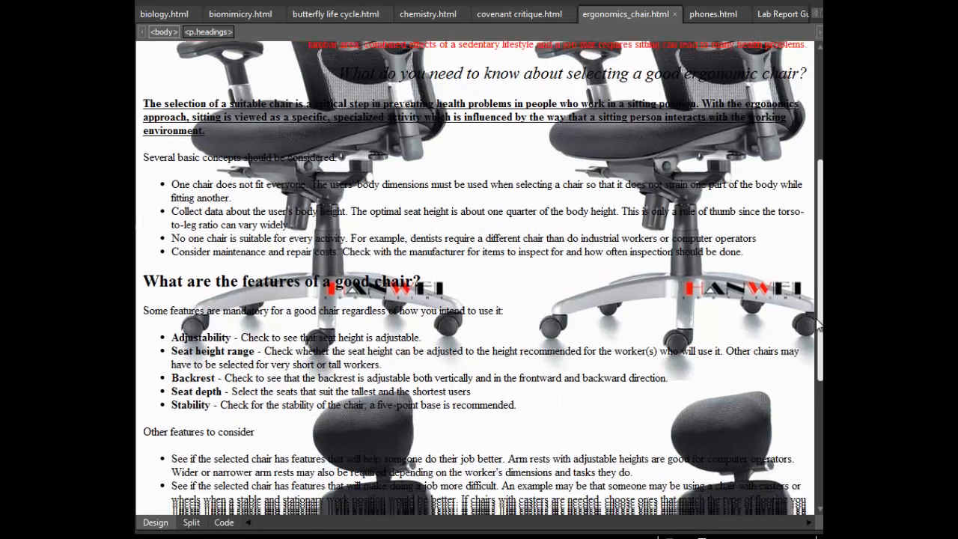
scroll(down, 3)
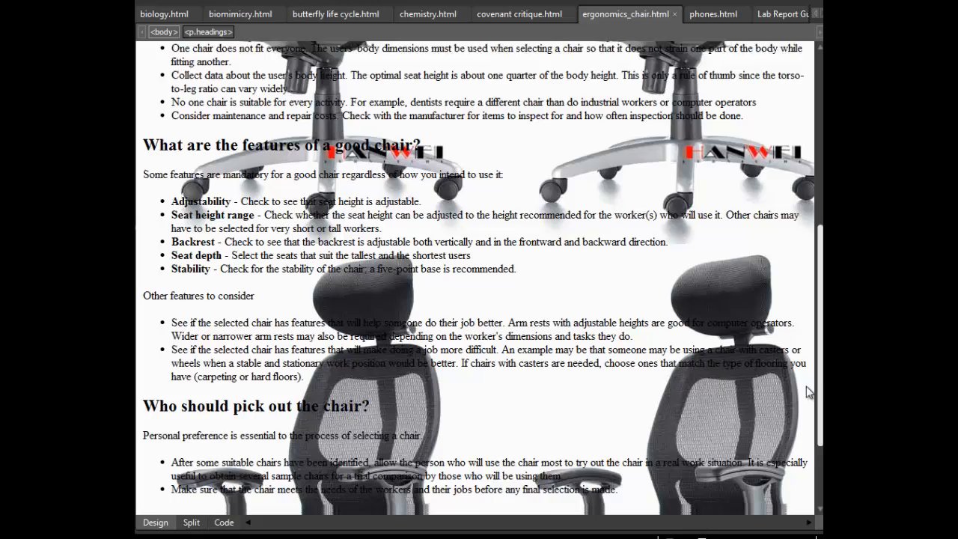
scroll(down, 3)
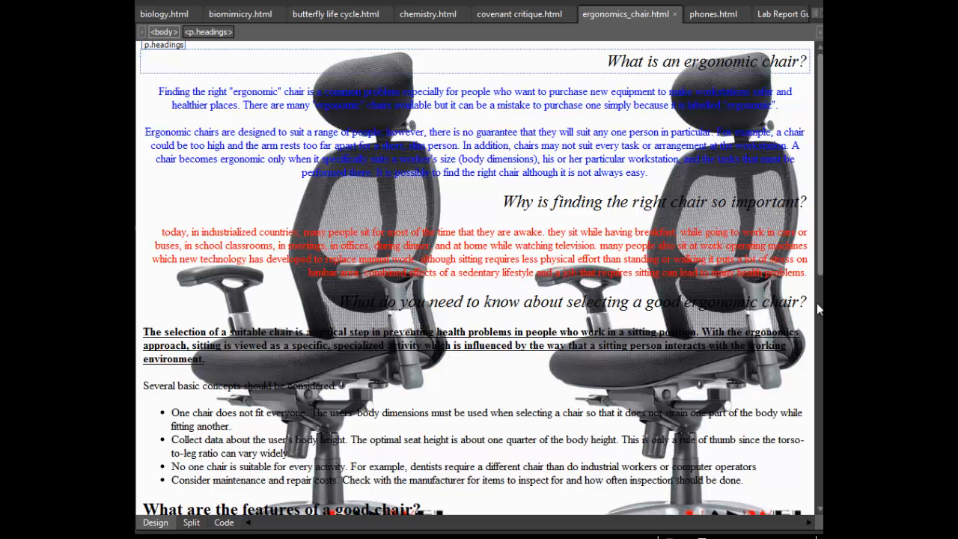
scroll(down, 3)
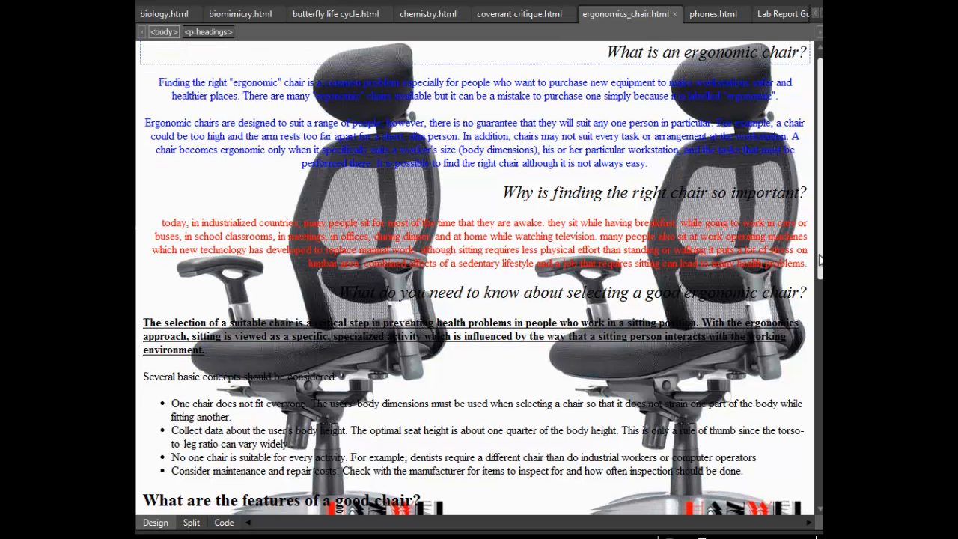
scroll(down, 3)
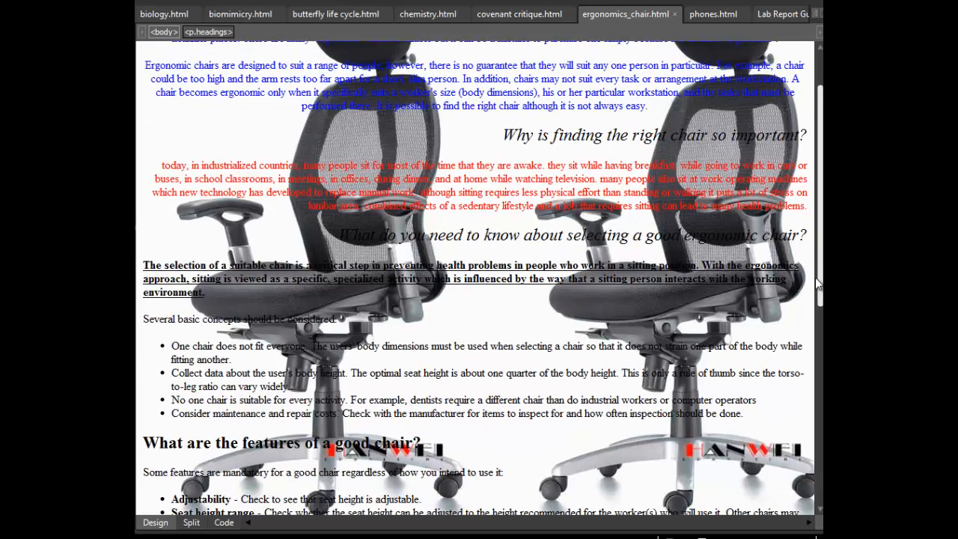
scroll(down, 3)
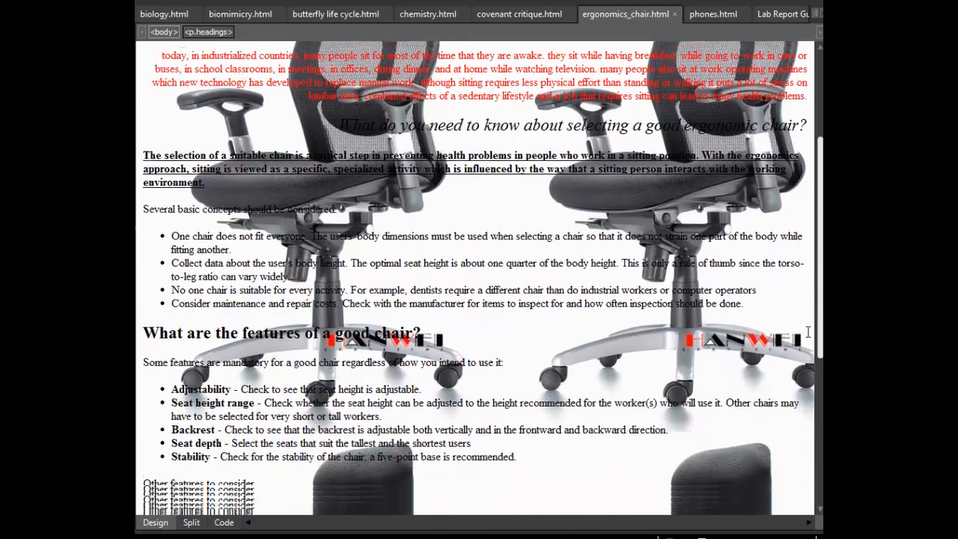
click(713, 14)
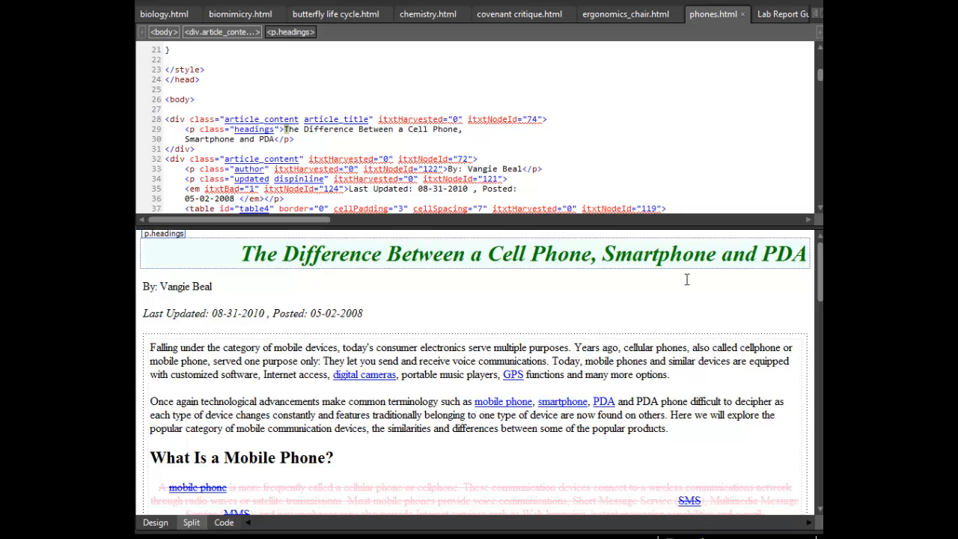
Show phones.html in Design view and scroll down to Some Popular Examples.
click(155, 522)
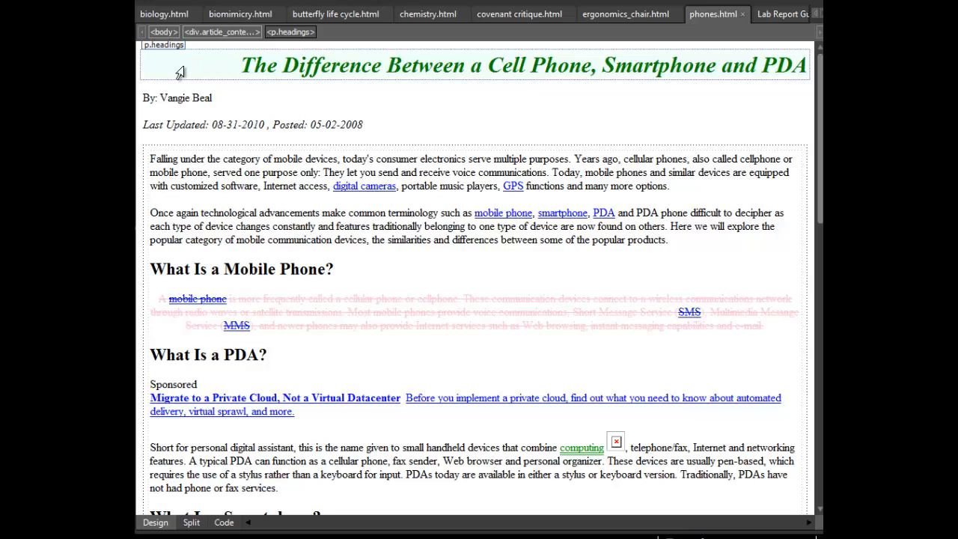
mouse_move(296, 174)
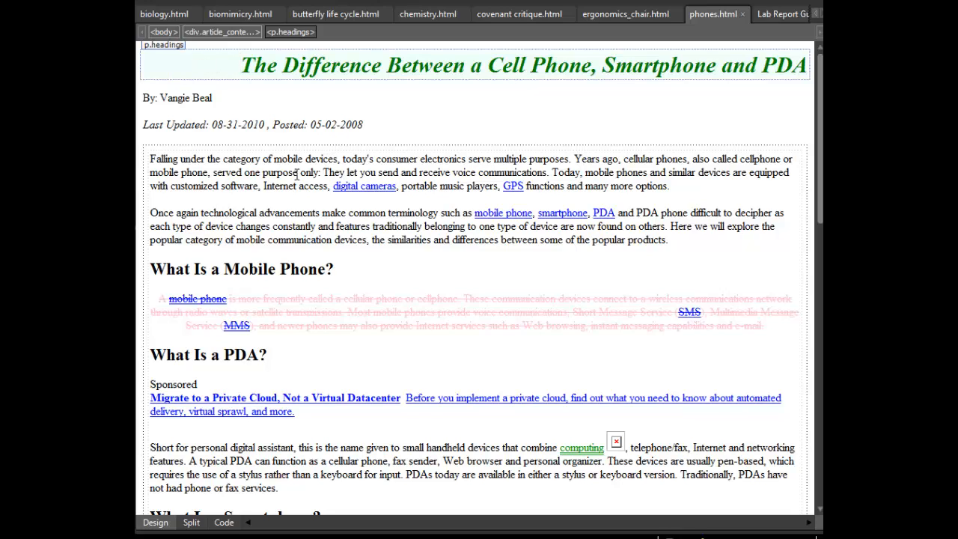
mouse_move(498, 338)
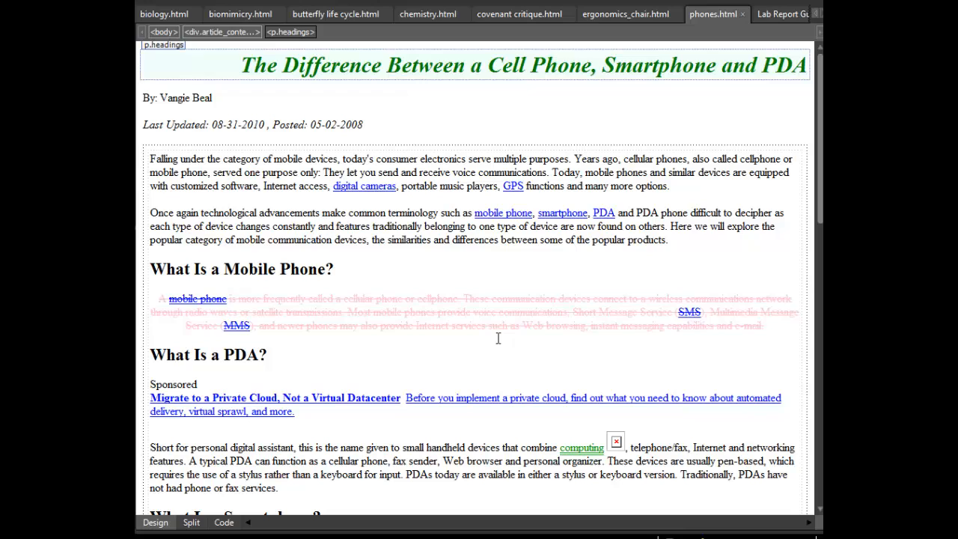
mouse_move(490, 347)
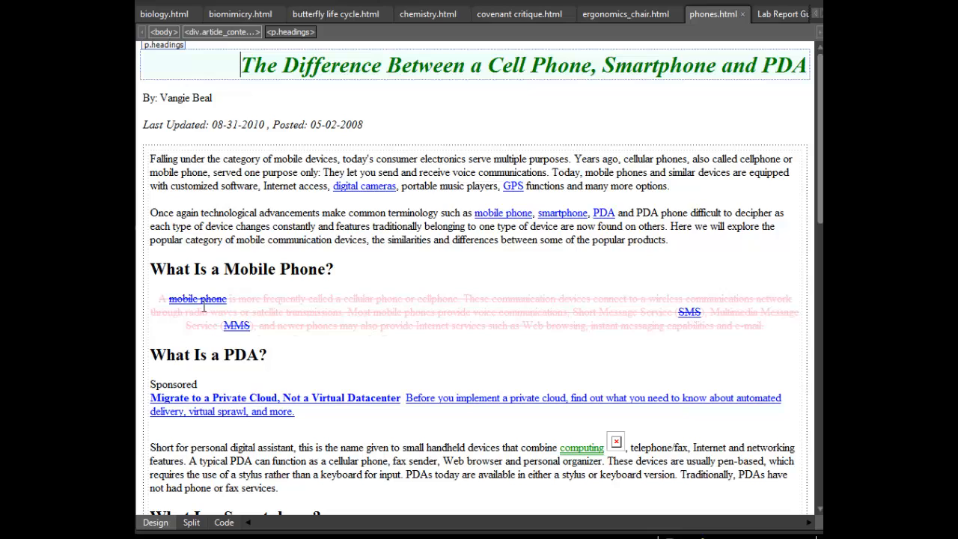
mouse_move(620, 316)
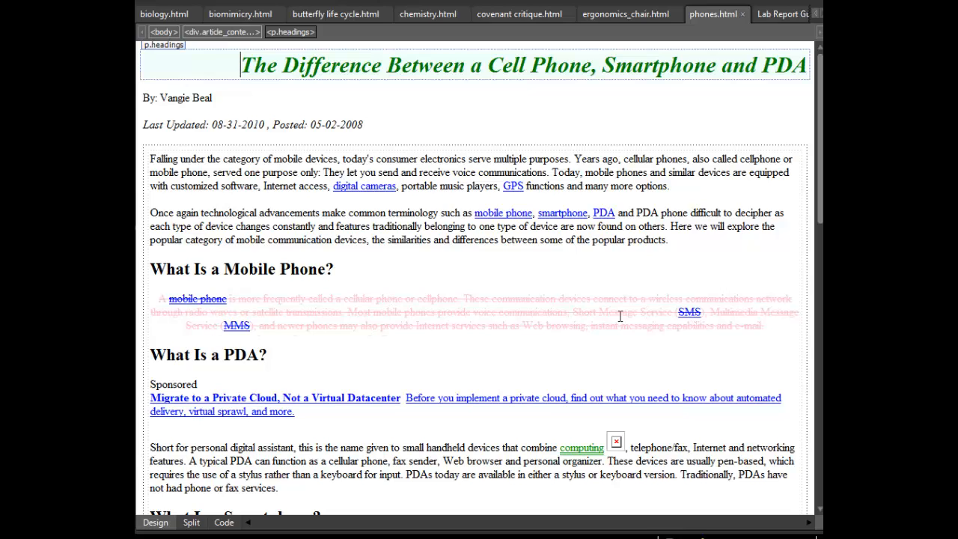
scroll(down, 3)
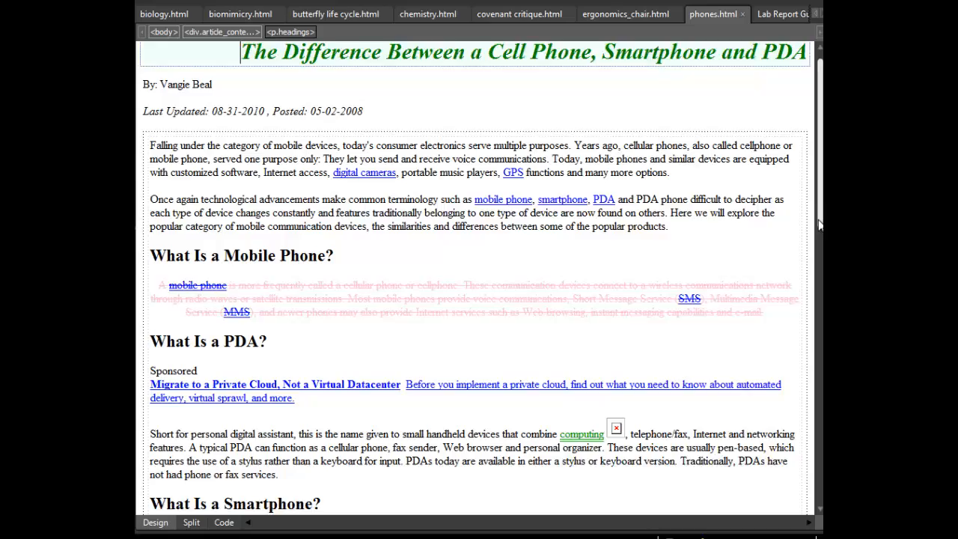
scroll(down, 3)
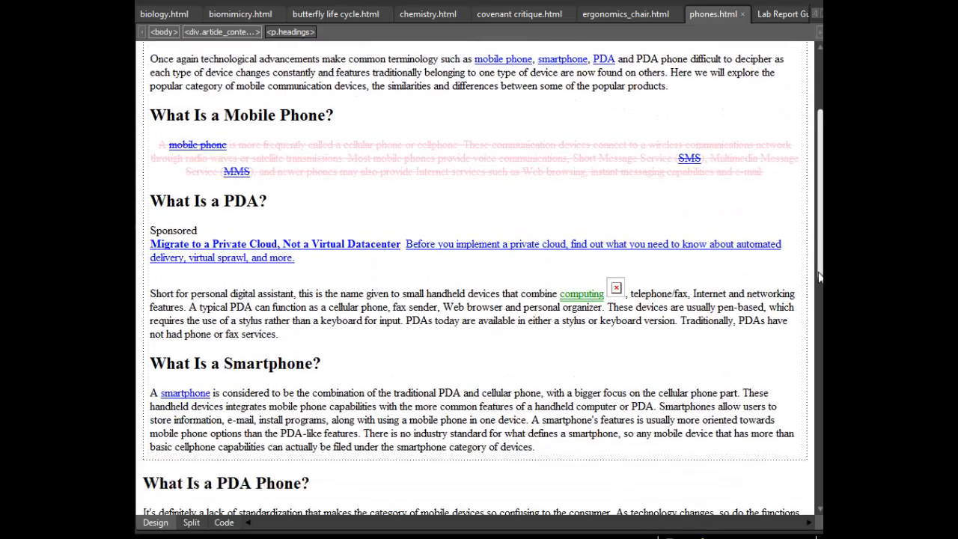
scroll(down, 3)
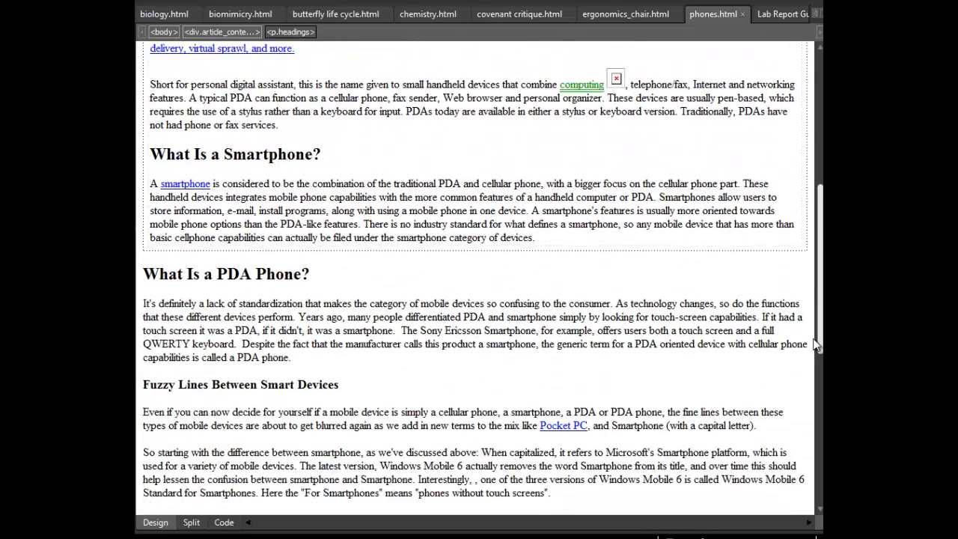
scroll(down, 3)
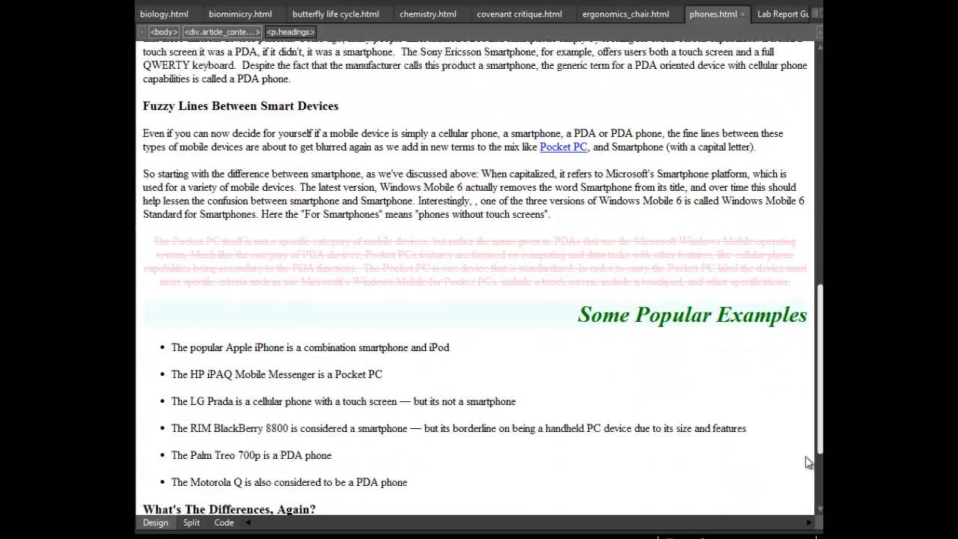
scroll(down, 3)
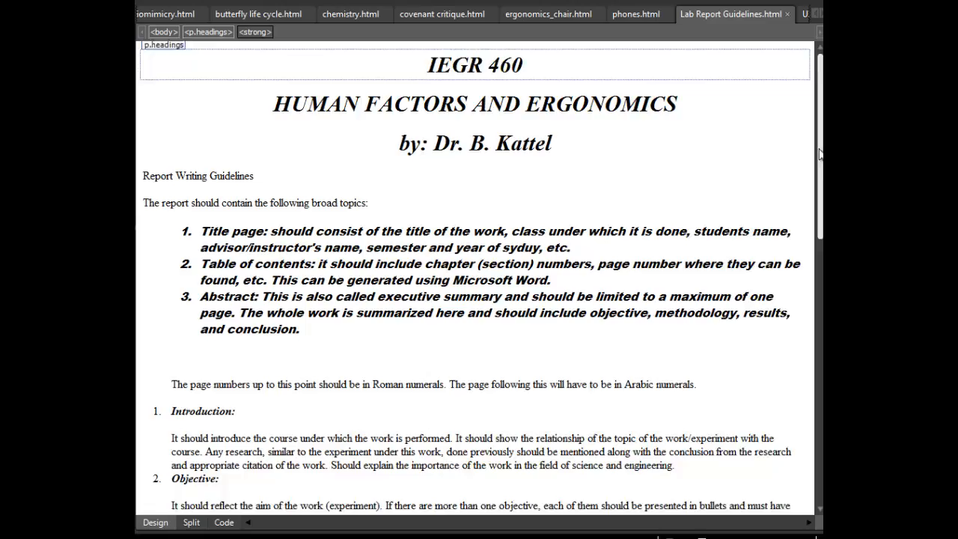
Scroll through Lab Report Guidelines' numbered sections and back toward the IEGR 460 title.
scroll(down, 3)
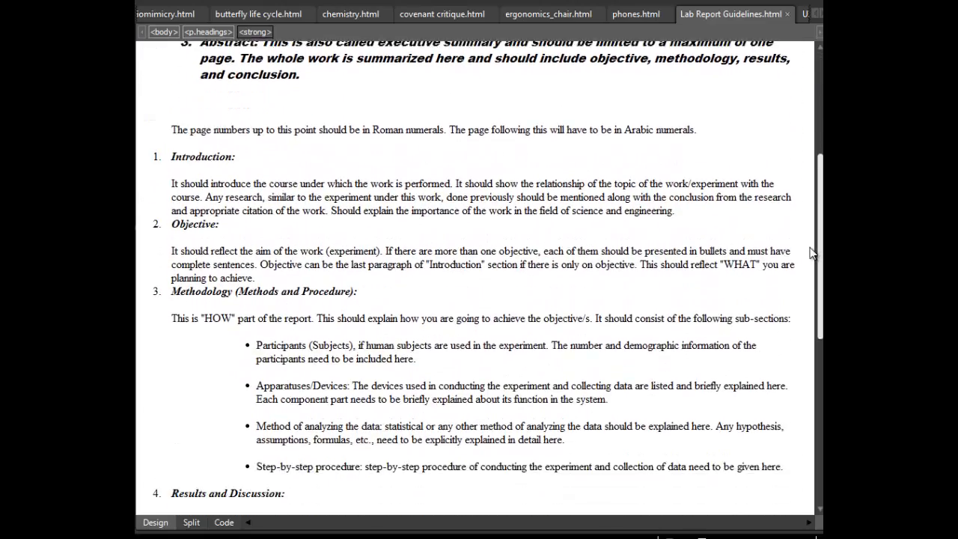
scroll(down, 3)
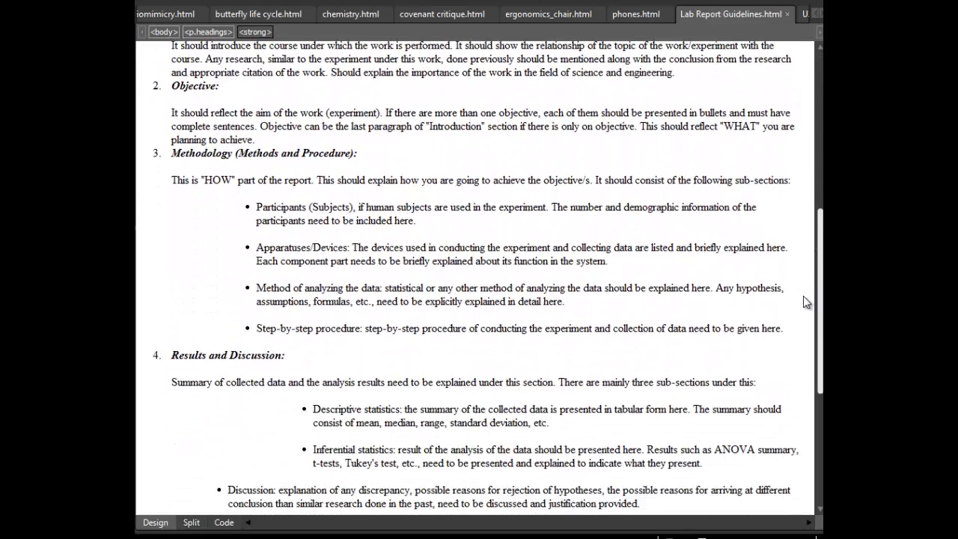
scroll(down, 3)
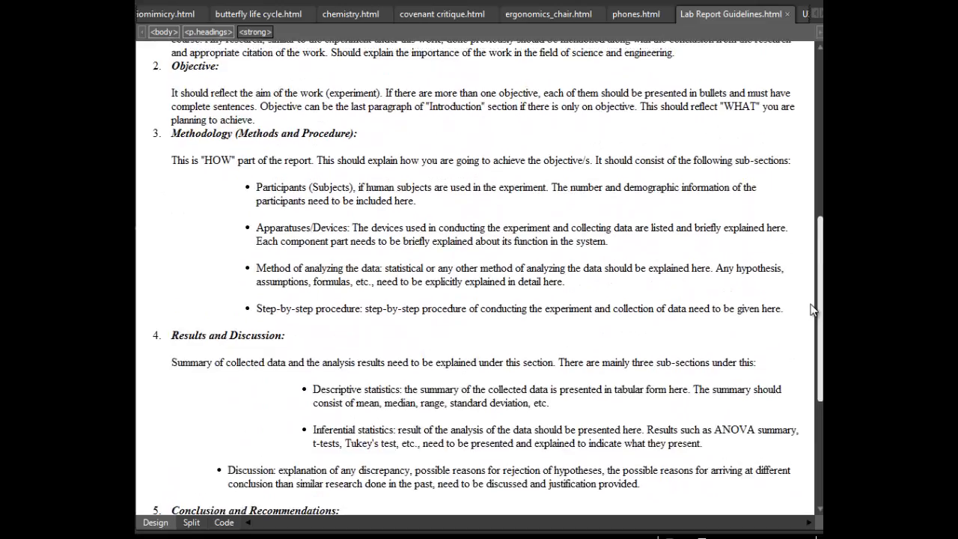
scroll(up, 3)
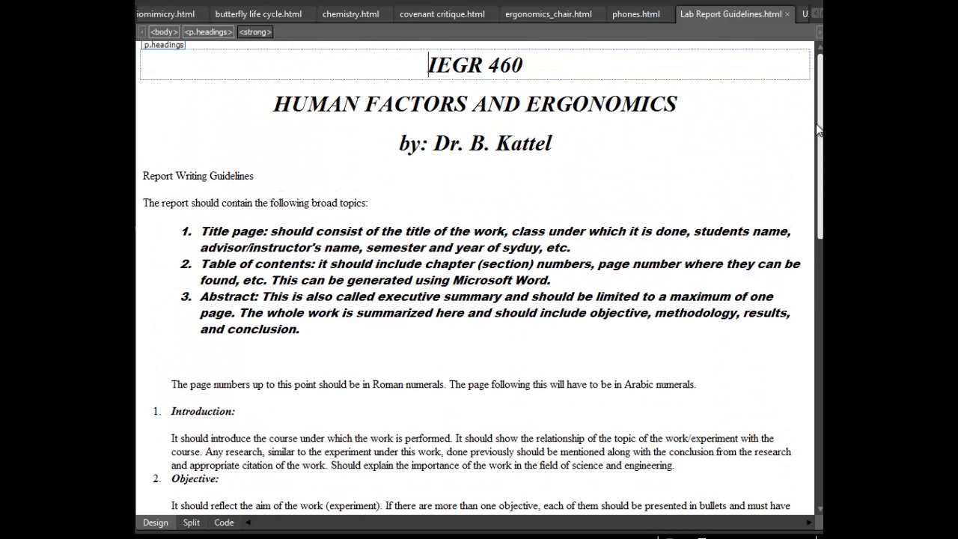
mouse_move(797, 24)
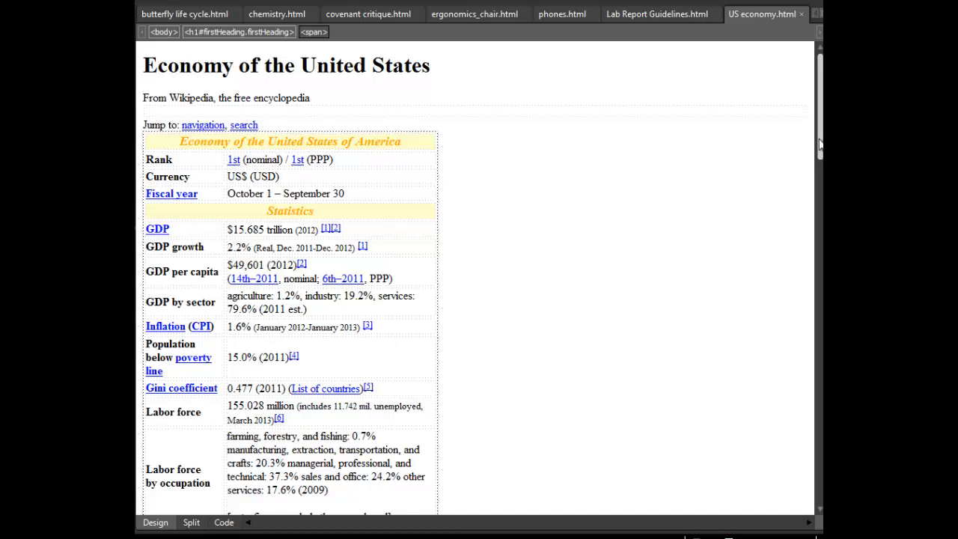
mouse_move(819, 172)
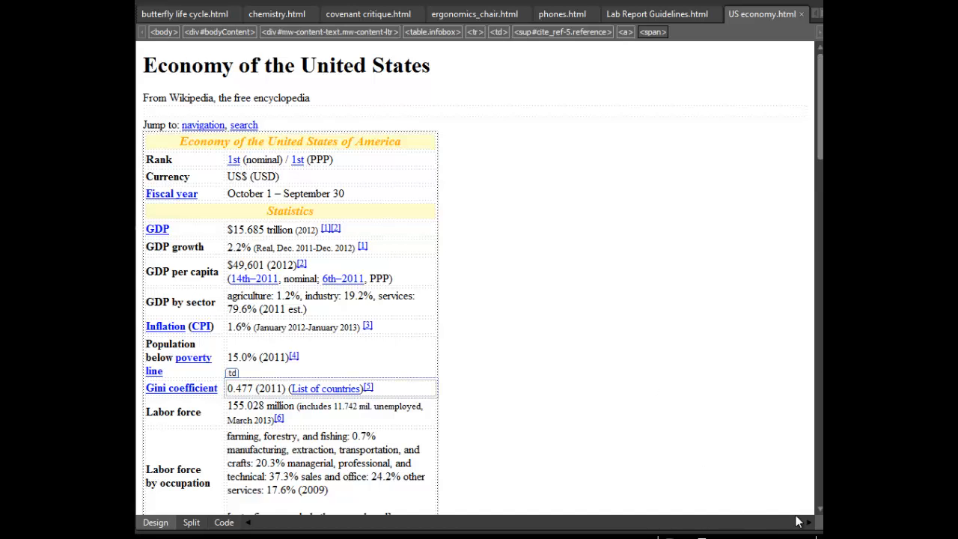
Scroll US economy.html from the statistics infobox down into the article body text.
scroll(down, 3)
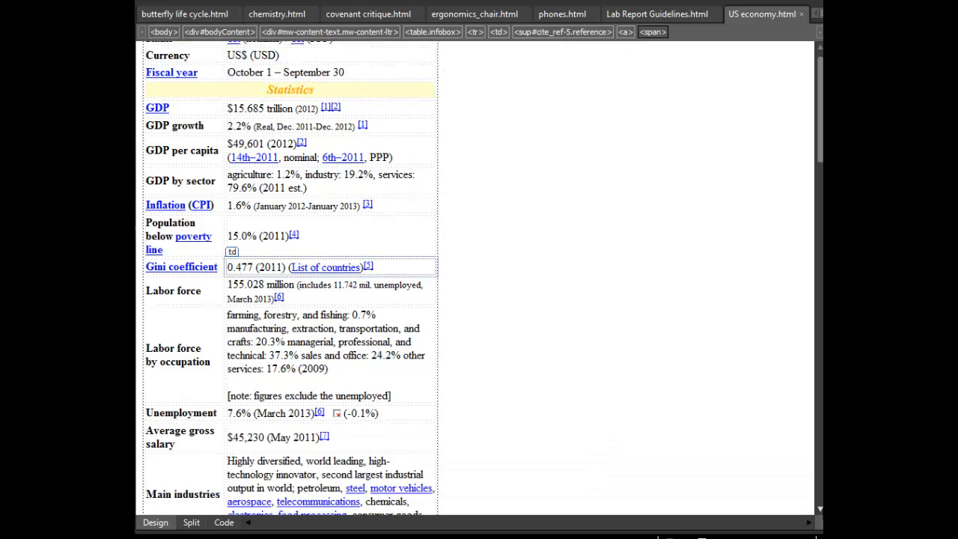
scroll(down, 3)
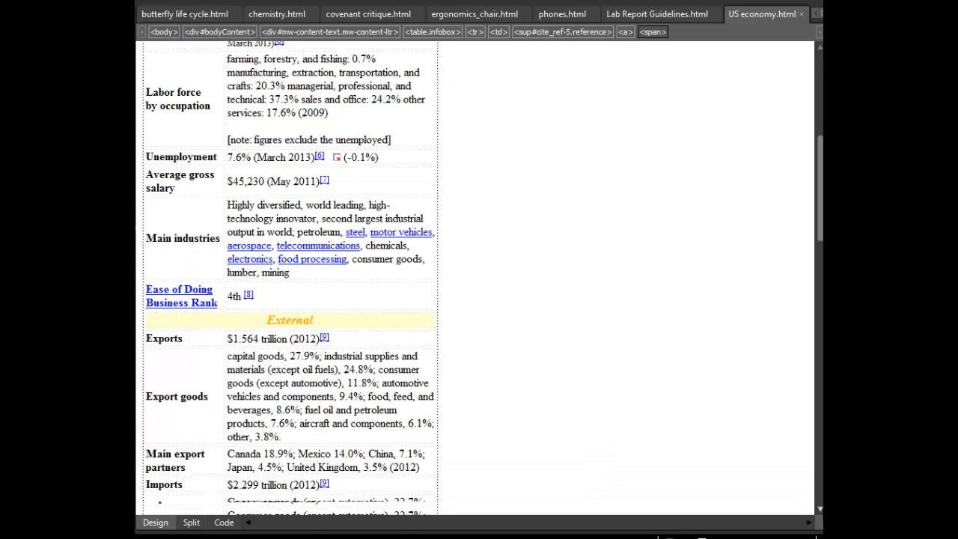
scroll(down, 3)
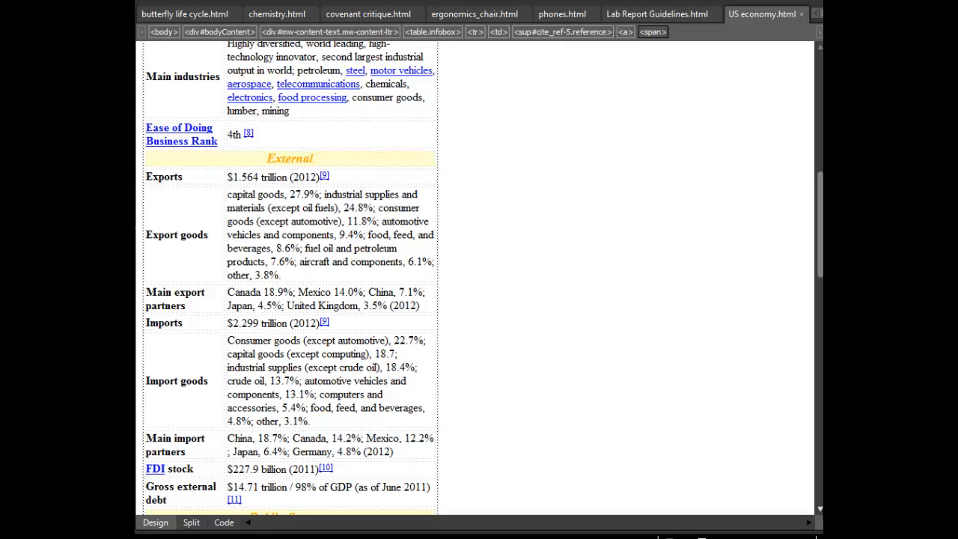
scroll(down, 3)
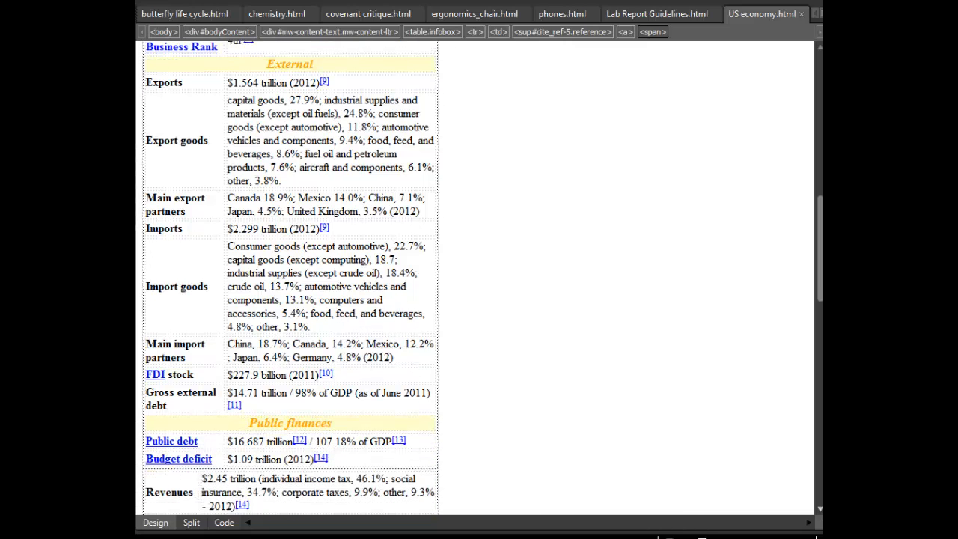
scroll(down, 3)
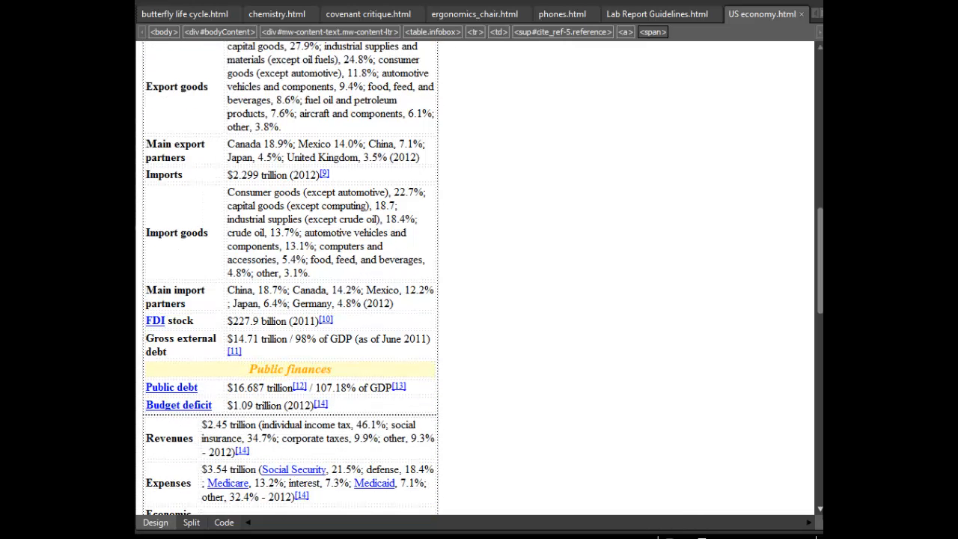
scroll(down, 3)
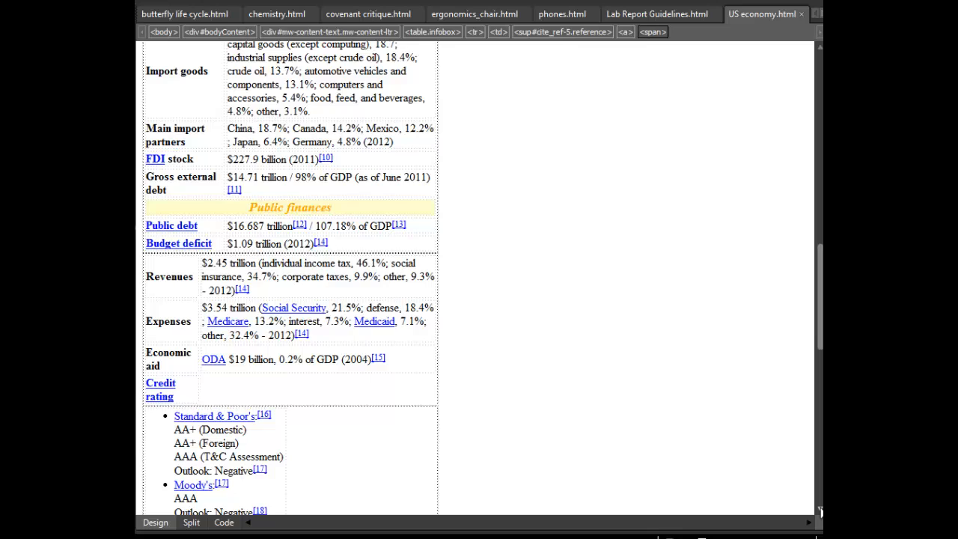
scroll(down, 3)
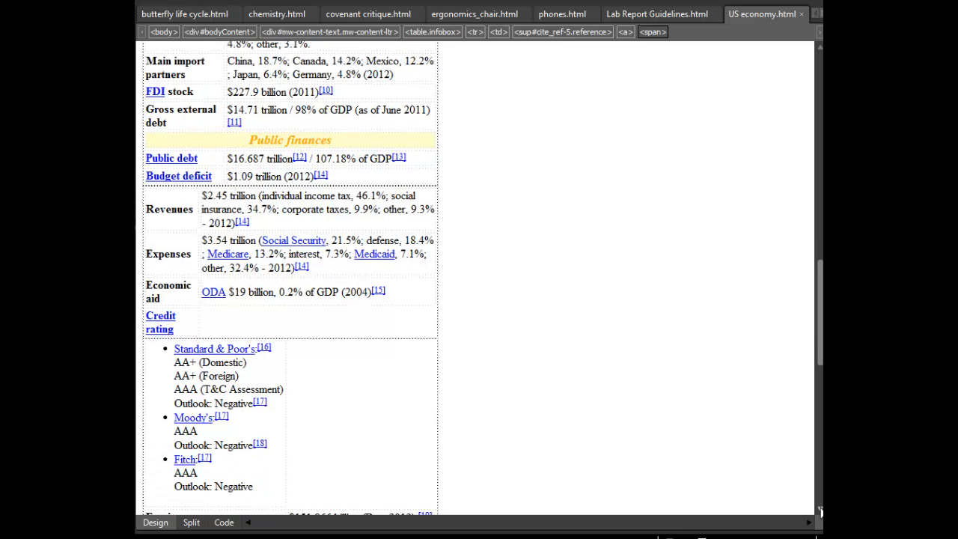
scroll(down, 3)
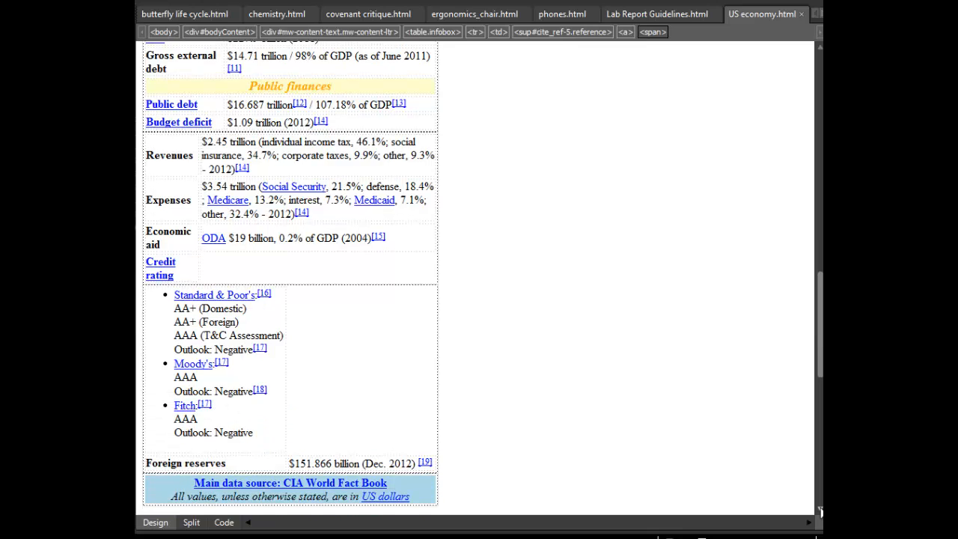
scroll(down, 3)
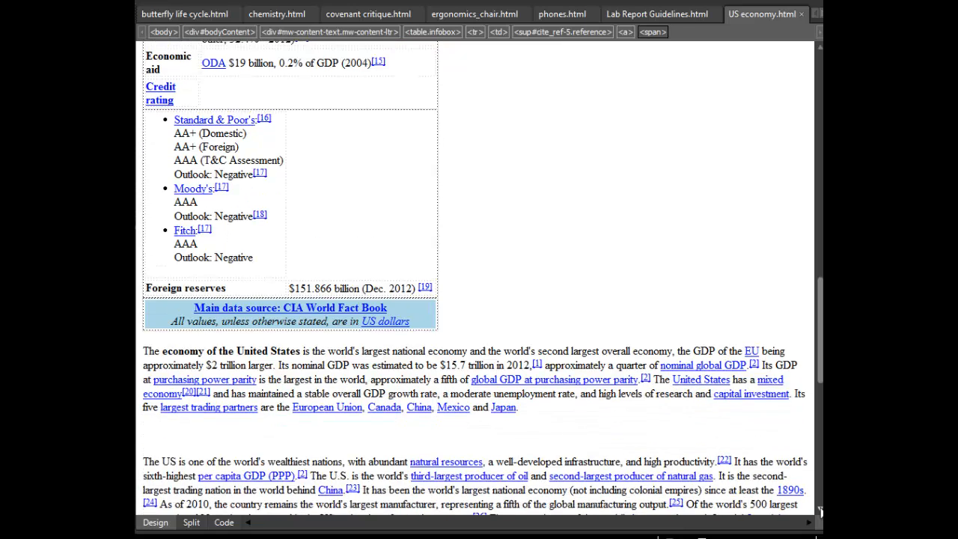
scroll(down, 3)
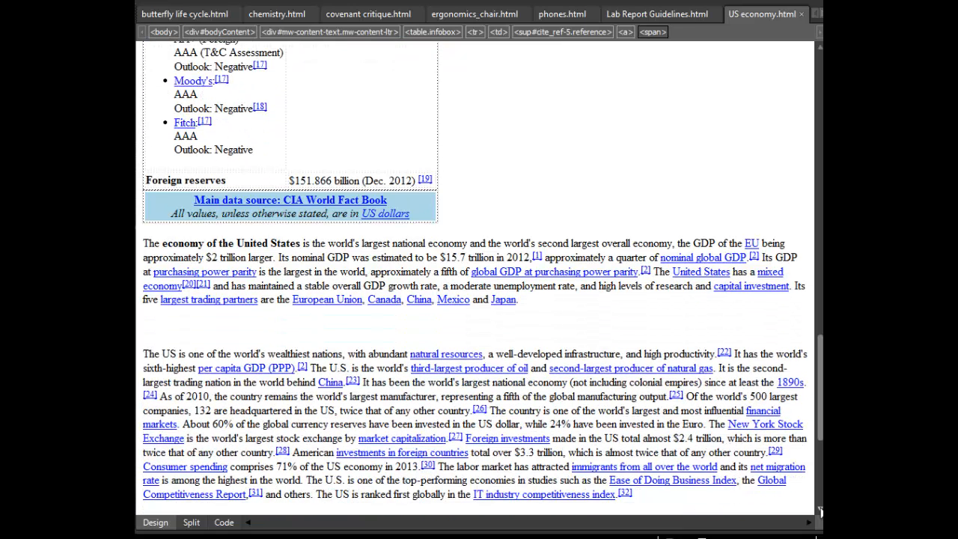
scroll(down, 3)
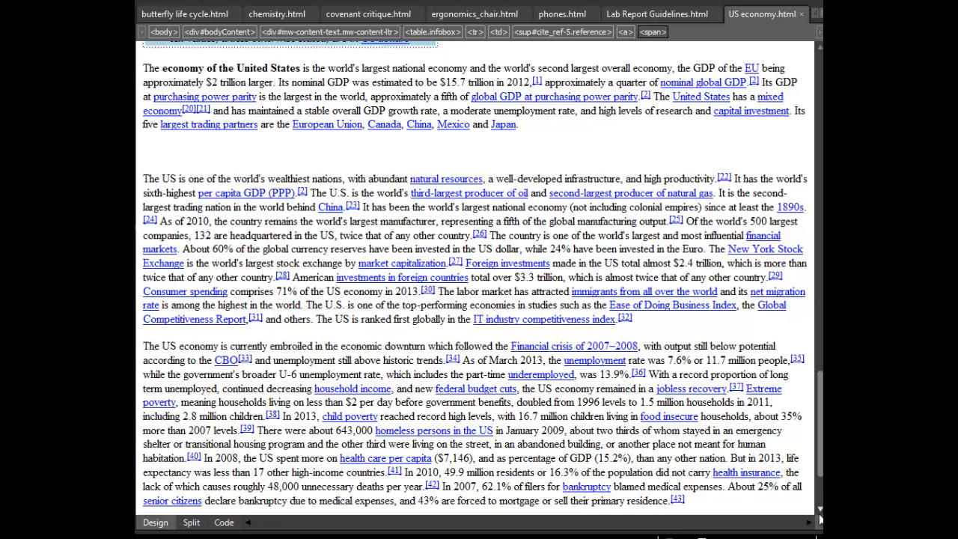
scroll(down, 3)
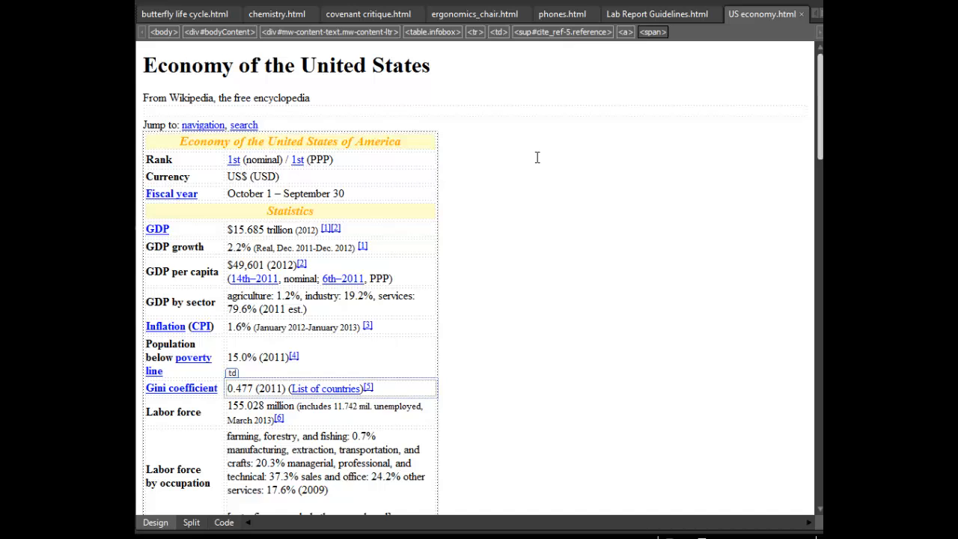
mouse_move(308, 216)
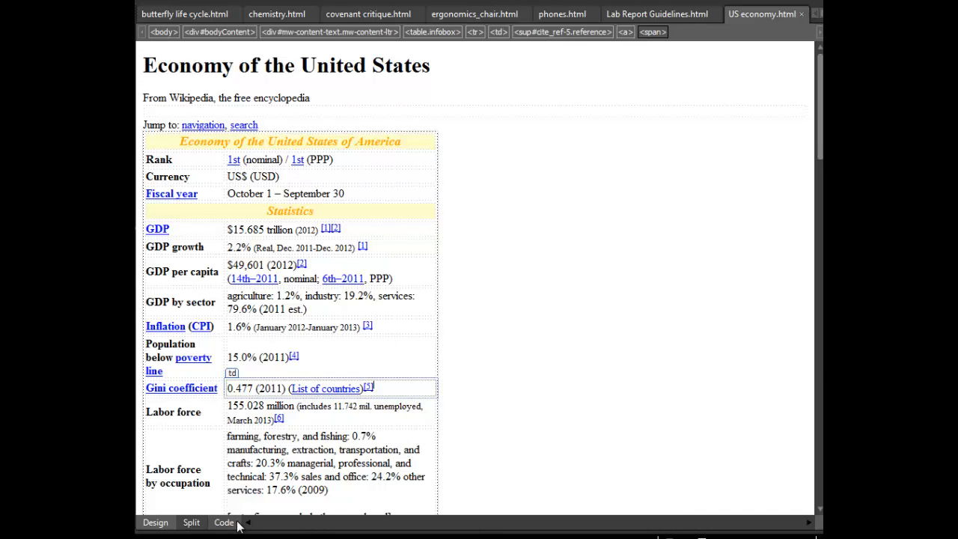
Show US economy.html in Code view and scroll back to the orange italic heading styles.
click(224, 522)
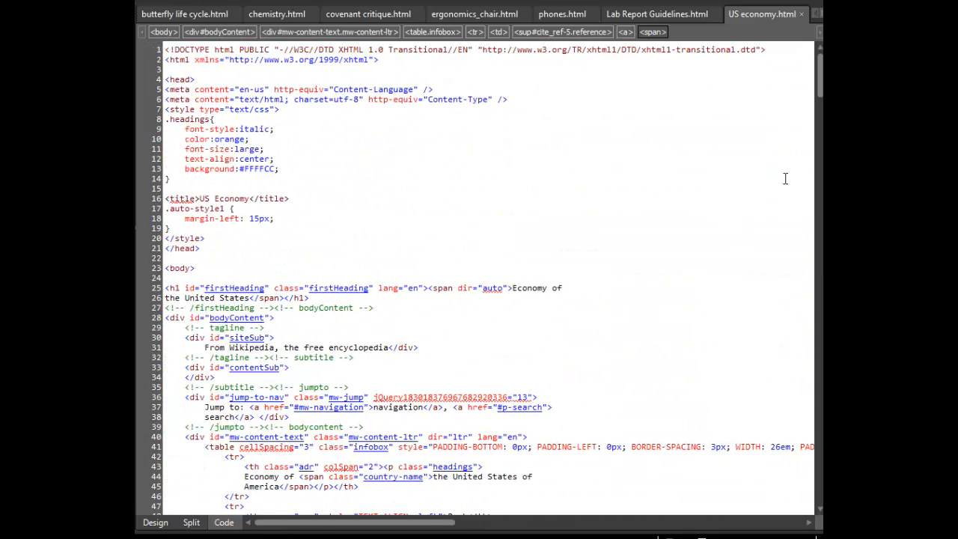
scroll(down, 3)
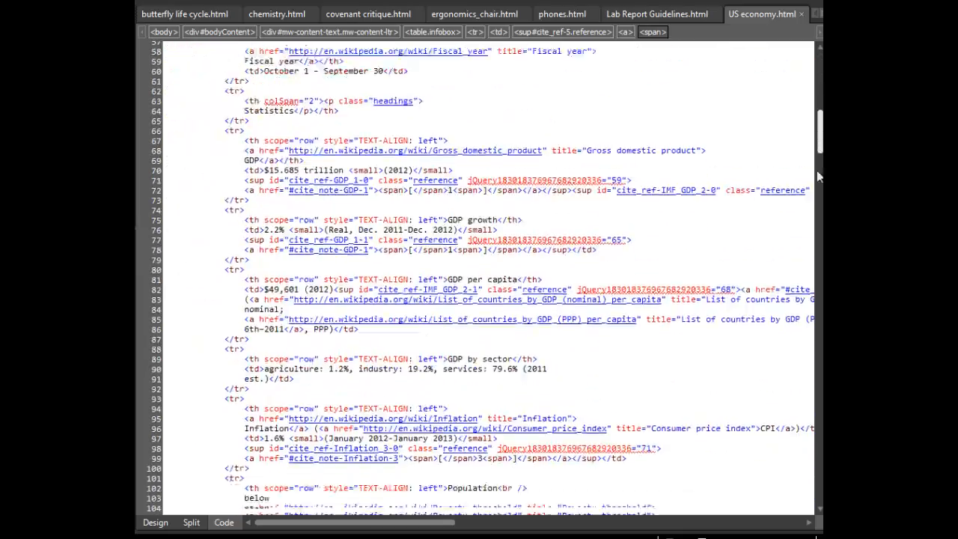
scroll(down, 3)
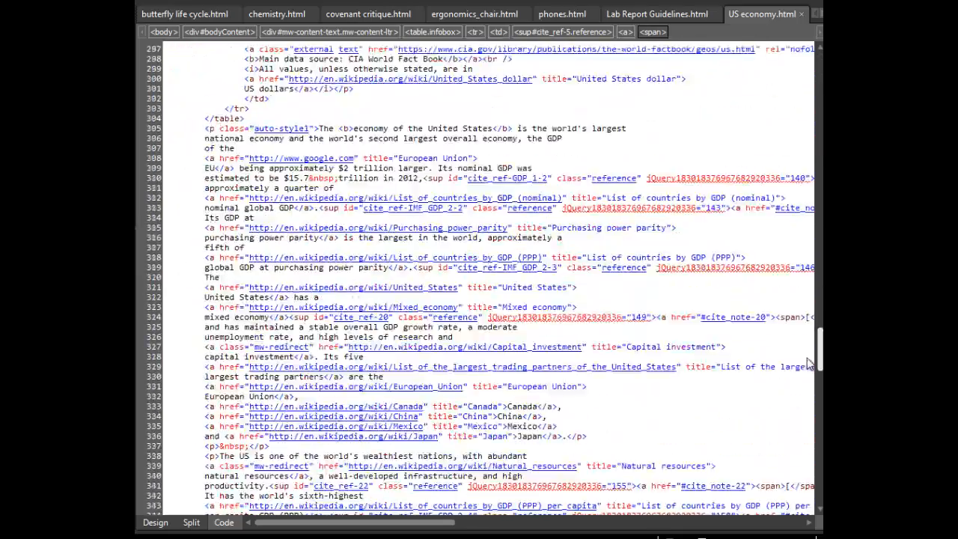
scroll(up, 3)
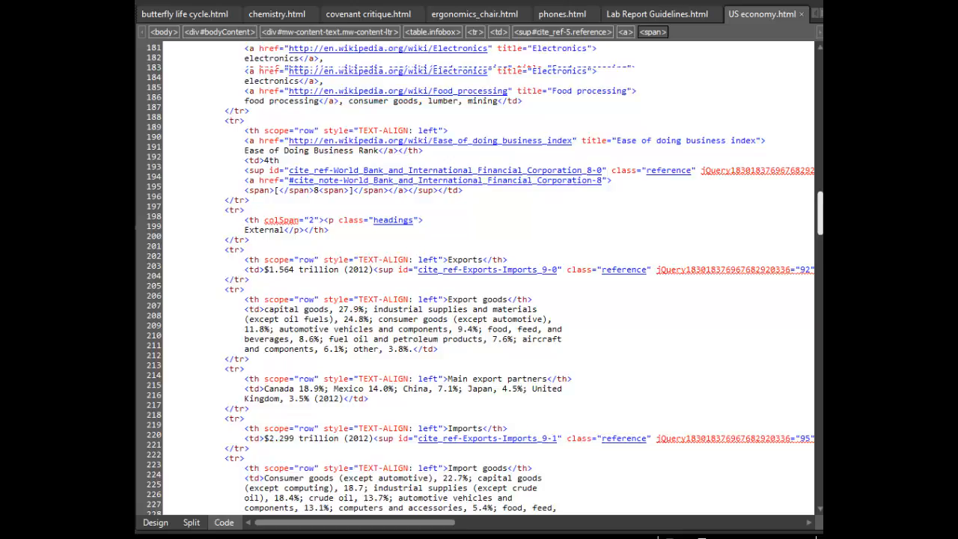
scroll(up, 3)
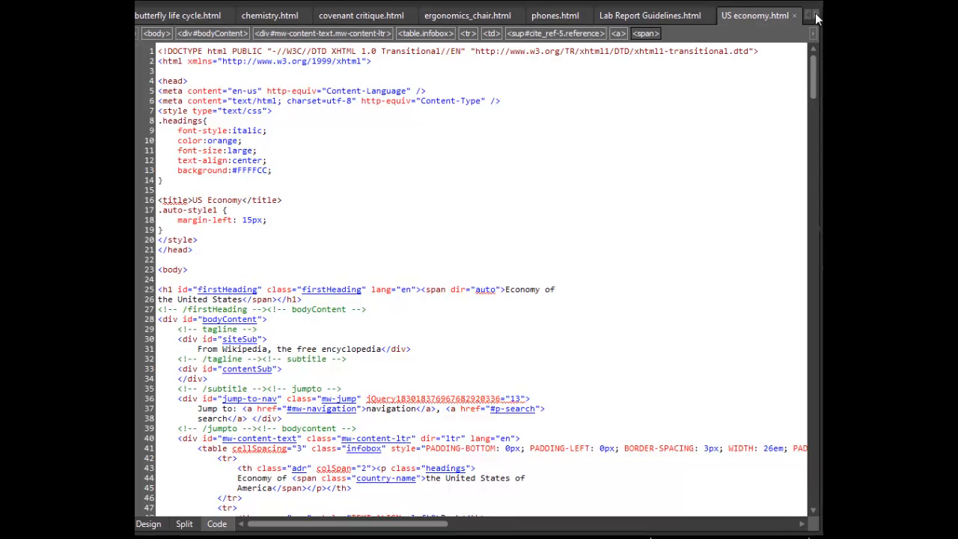
mouse_move(803, 62)
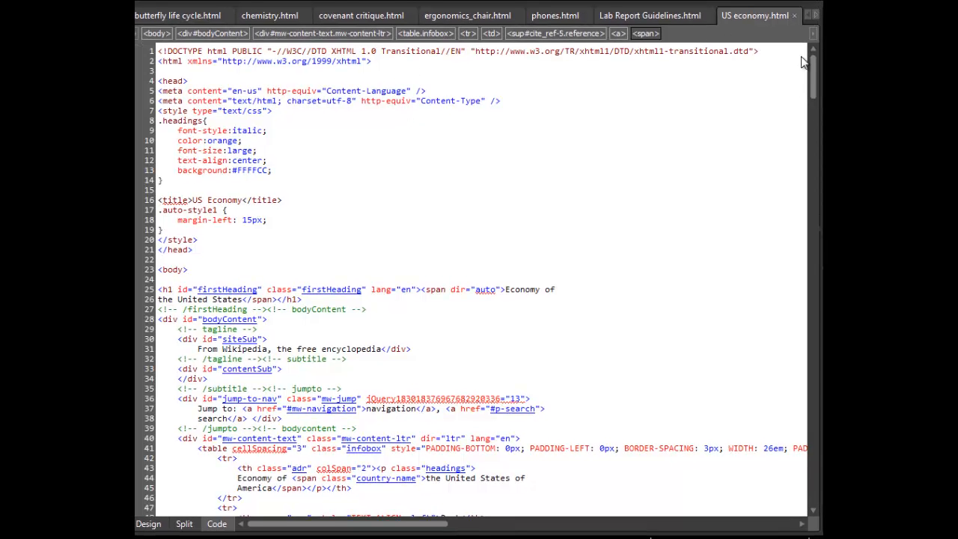